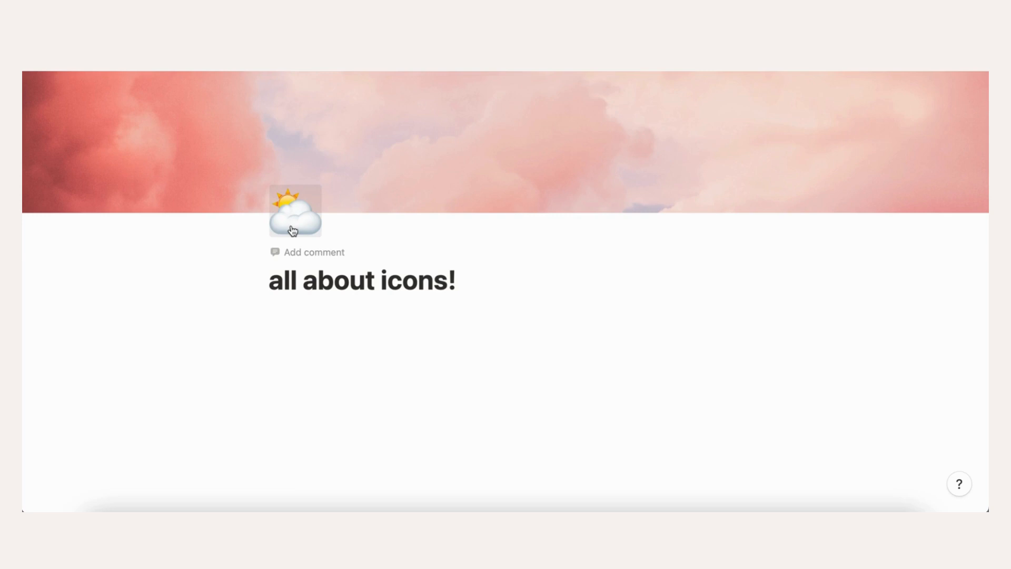
Replace the colour emoji page icon with the grey sun-behind-cloud icon from the Icons set.
click(295, 213)
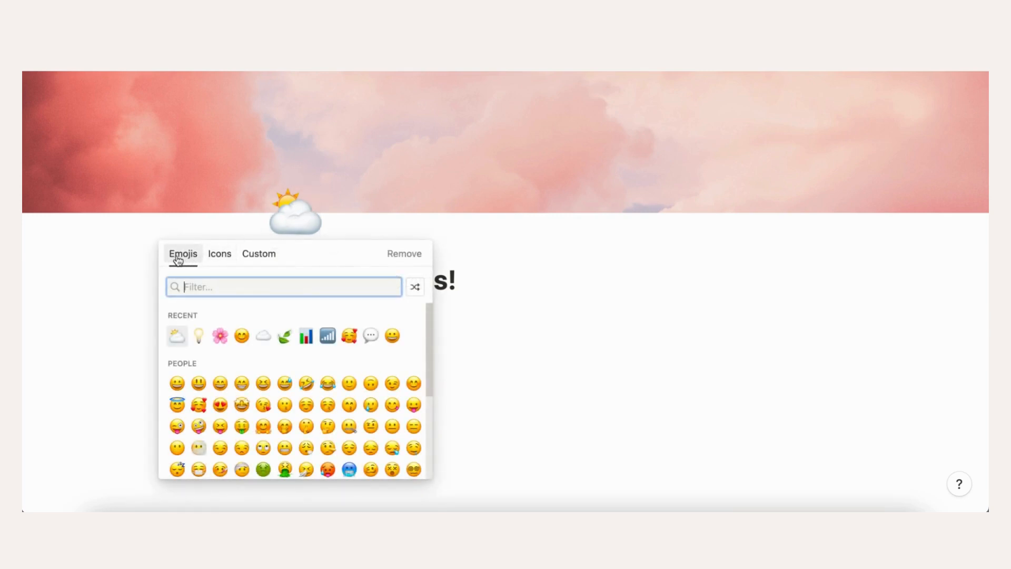
scroll(down, 3)
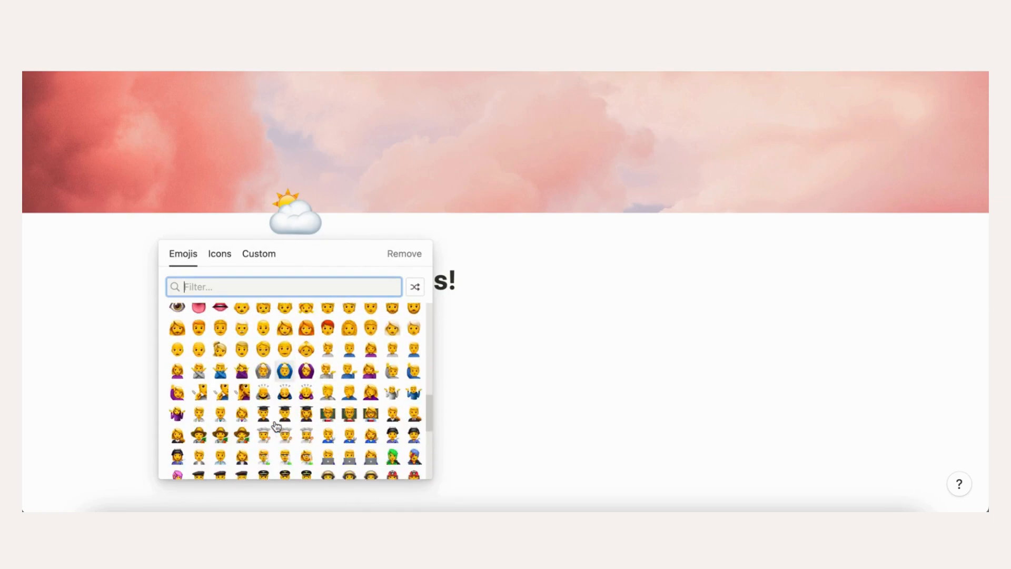
click(219, 252)
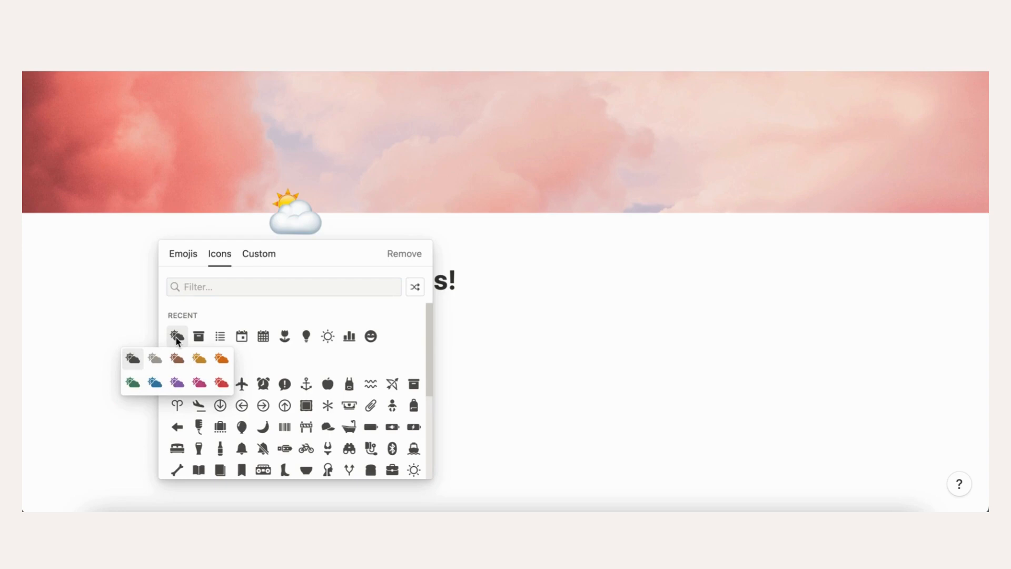
mouse_move(198, 358)
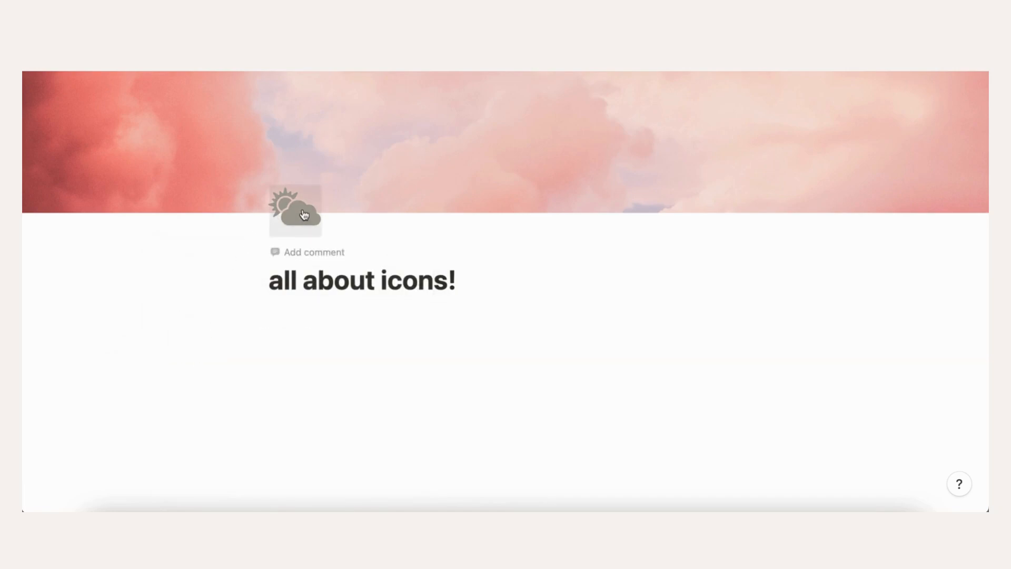
Set a custom light bulb image as the page icon via the Custom tab.
click(295, 212)
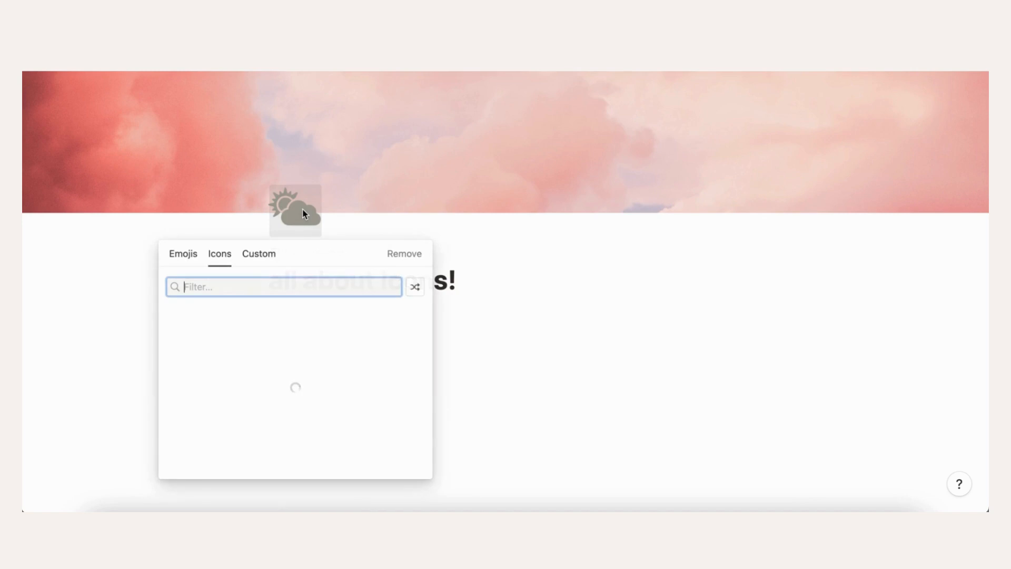
click(258, 252)
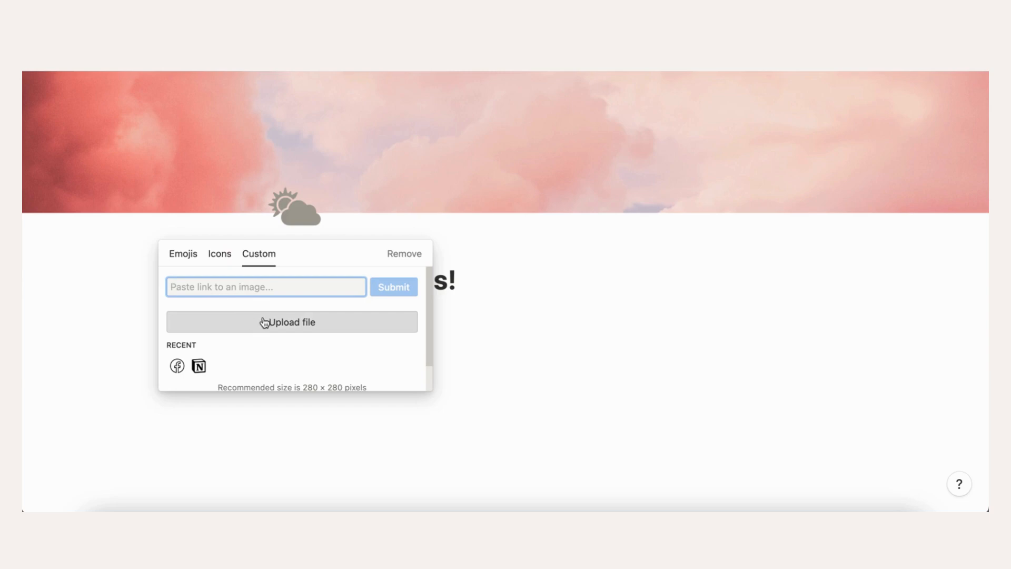
mouse_move(322, 229)
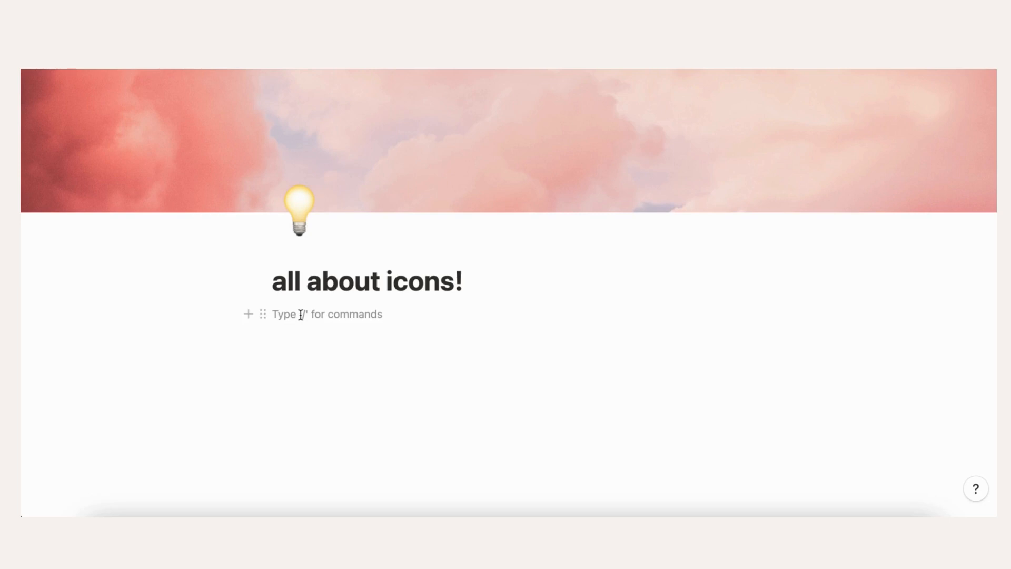
Insert an inline database titled 'database title' with a light bulb icon below the page title.
text(/)
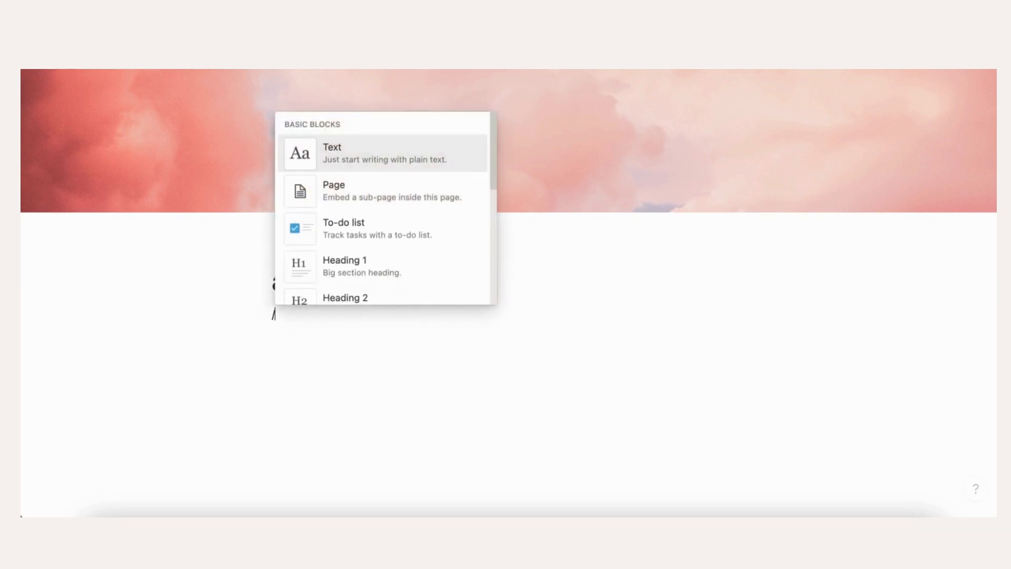
text(database)
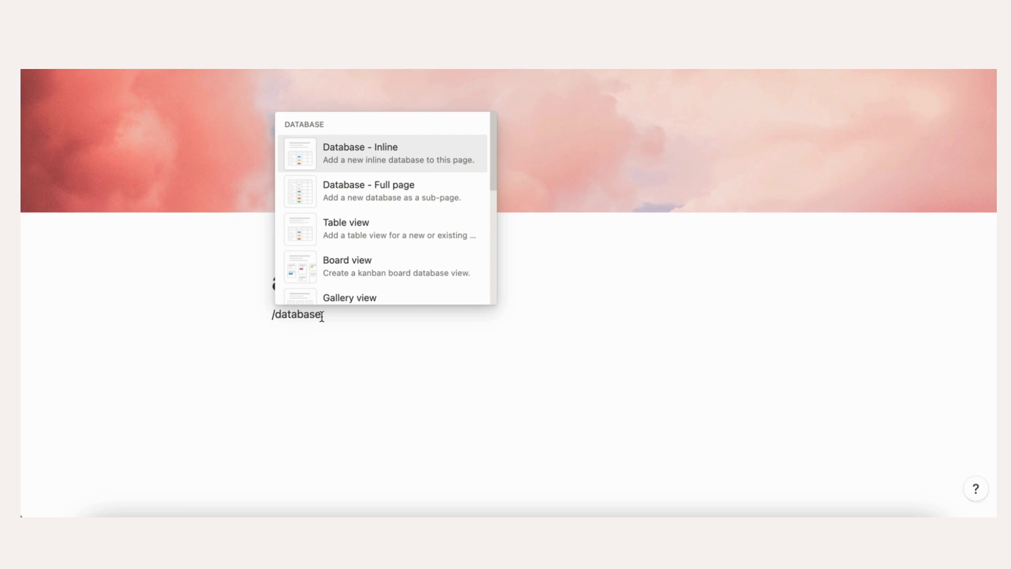
click(361, 153)
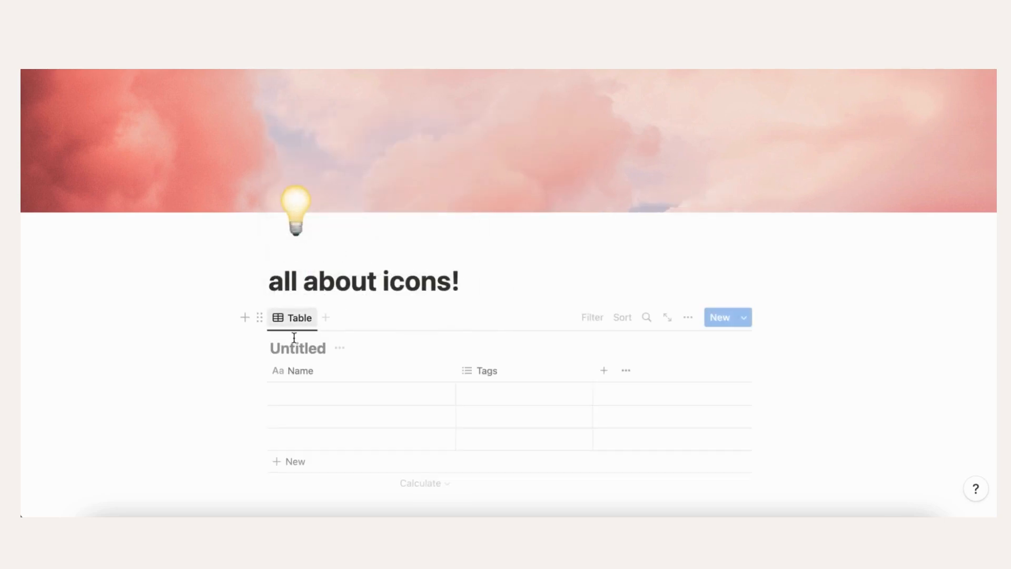
text(database title)
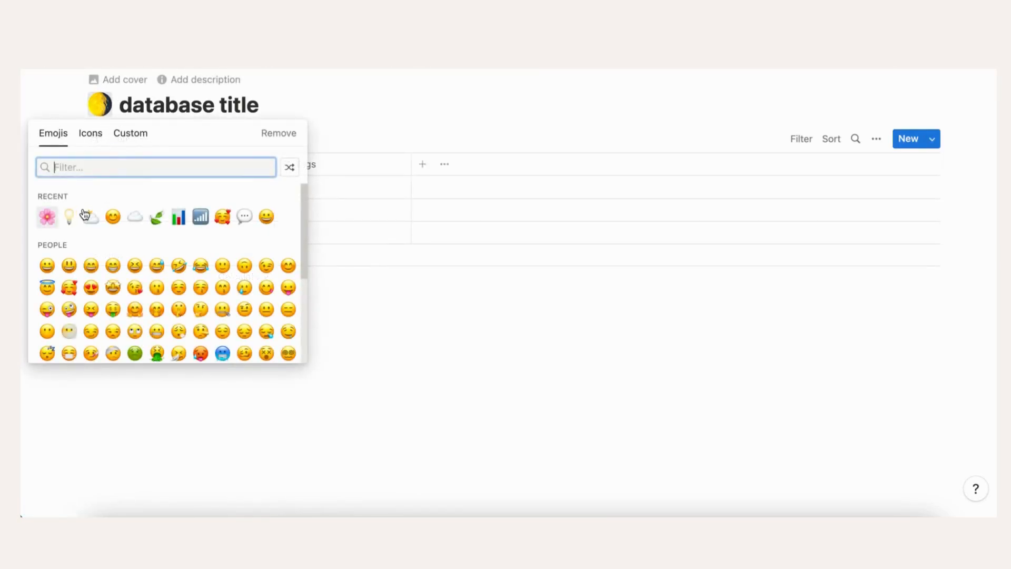
click(69, 216)
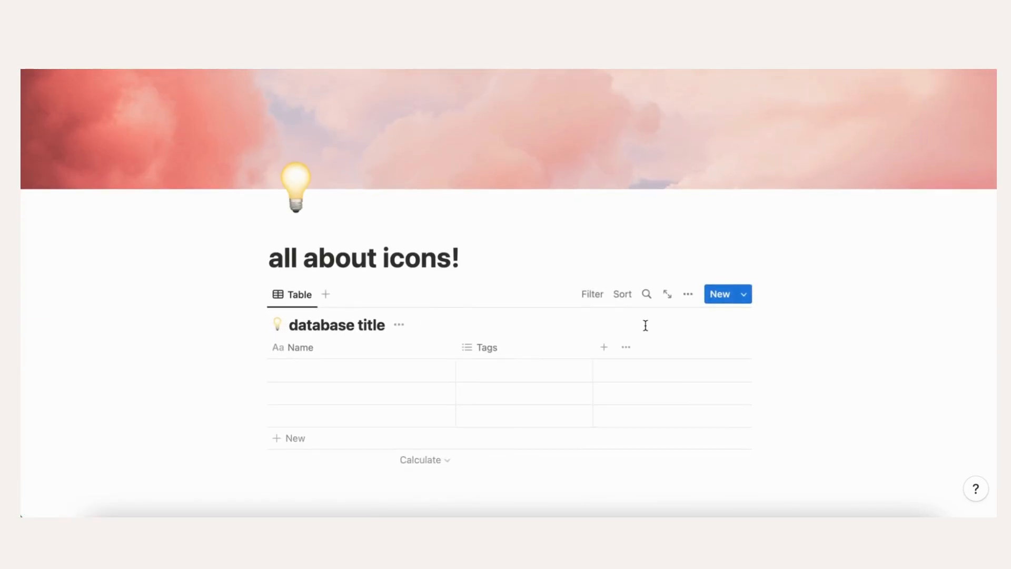
mouse_move(493, 369)
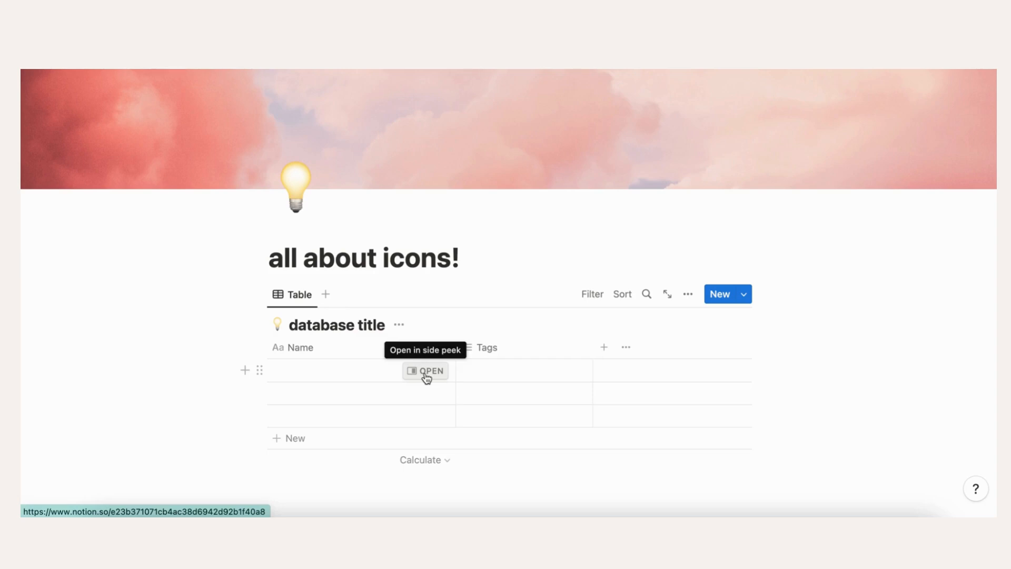
Give the database's first row a pink flower icon from its side-peek page.
click(426, 371)
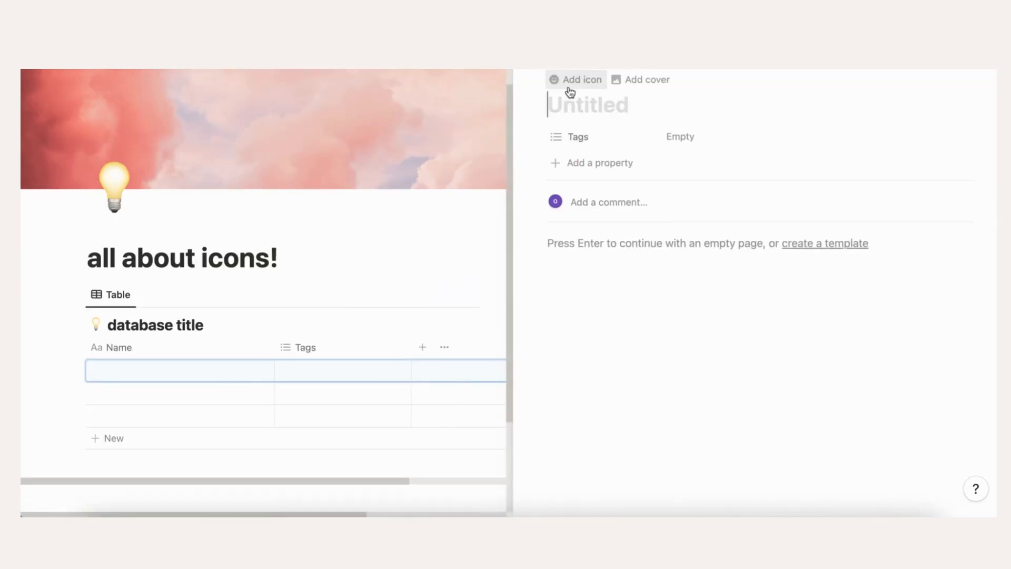
click(580, 79)
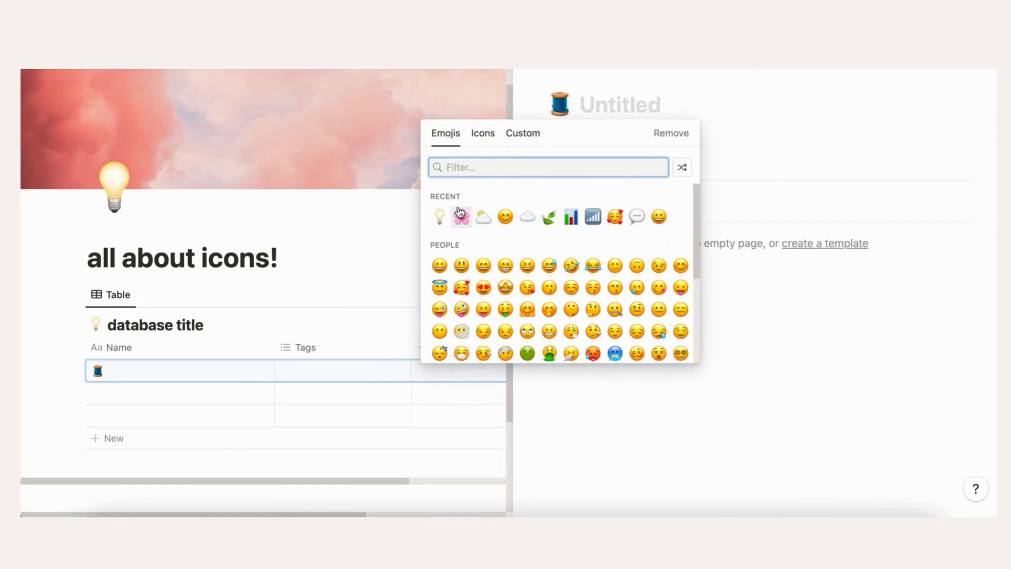
click(461, 216)
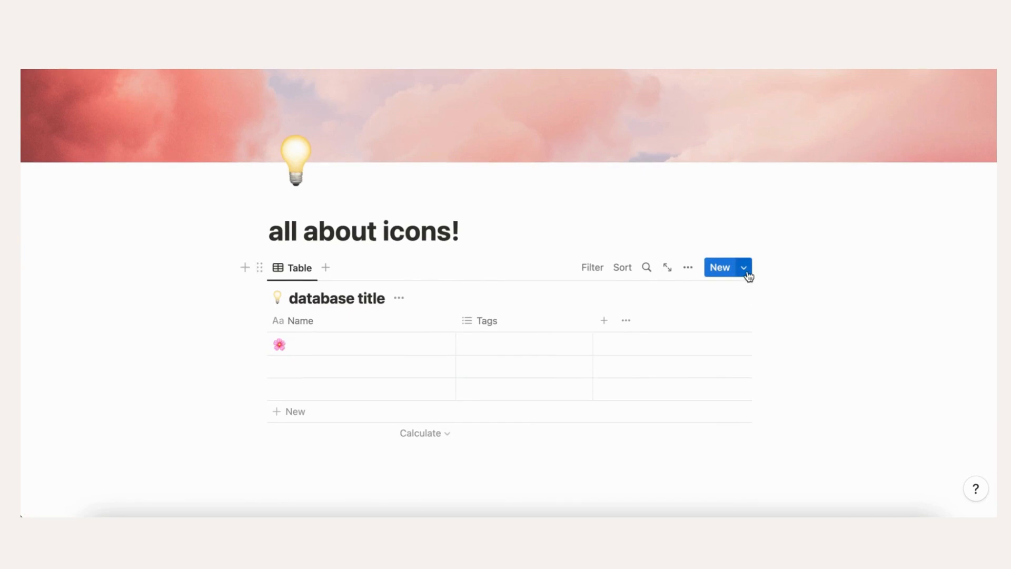
Create a pink-flower page template and make it the database default for all views.
click(742, 267)
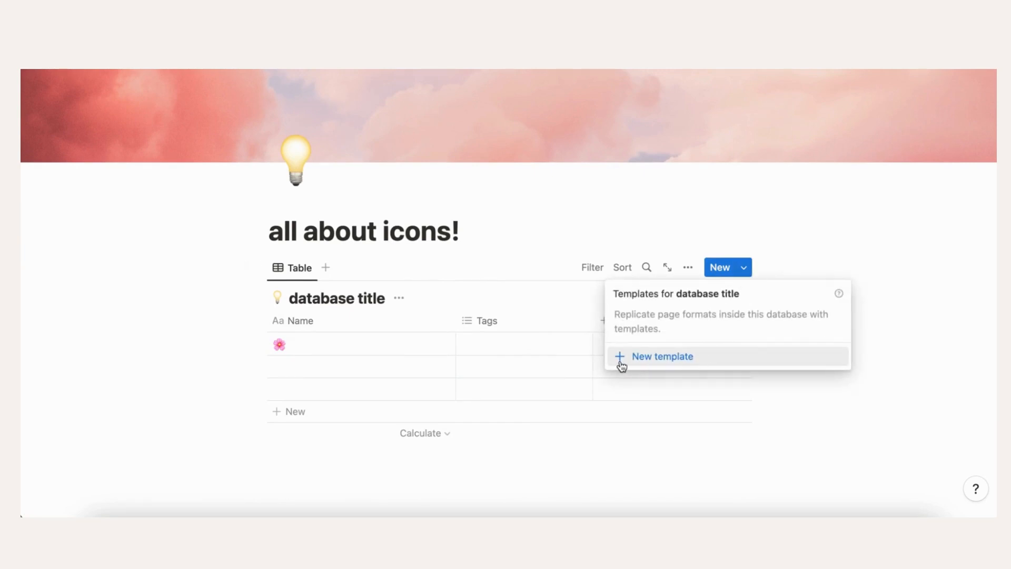
click(661, 356)
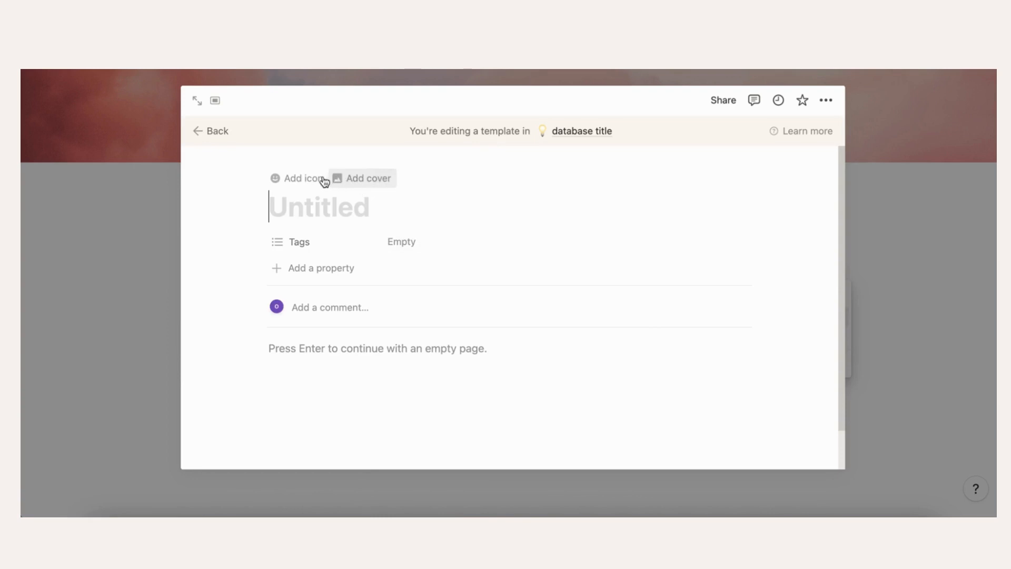
click(300, 178)
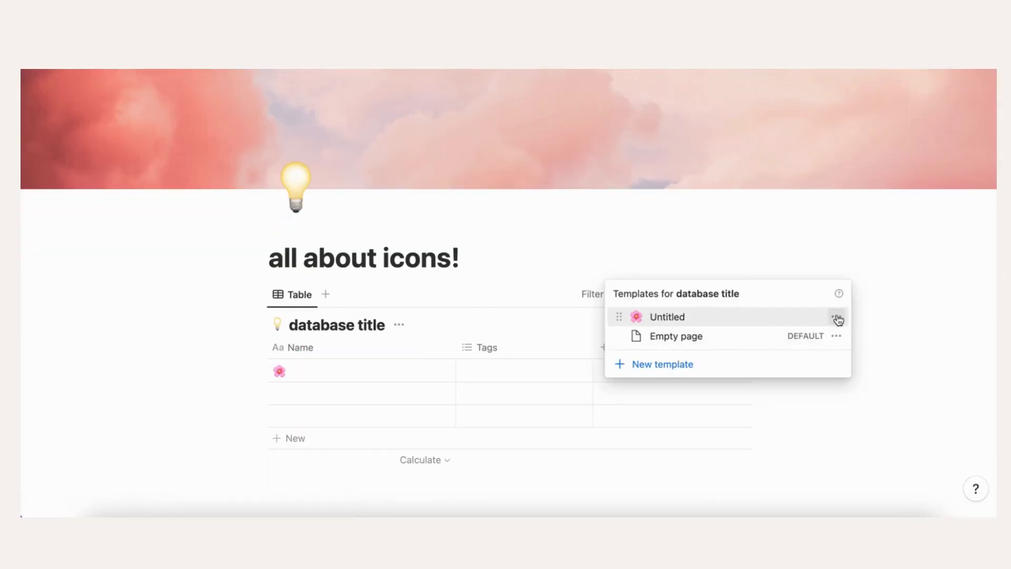
click(836, 317)
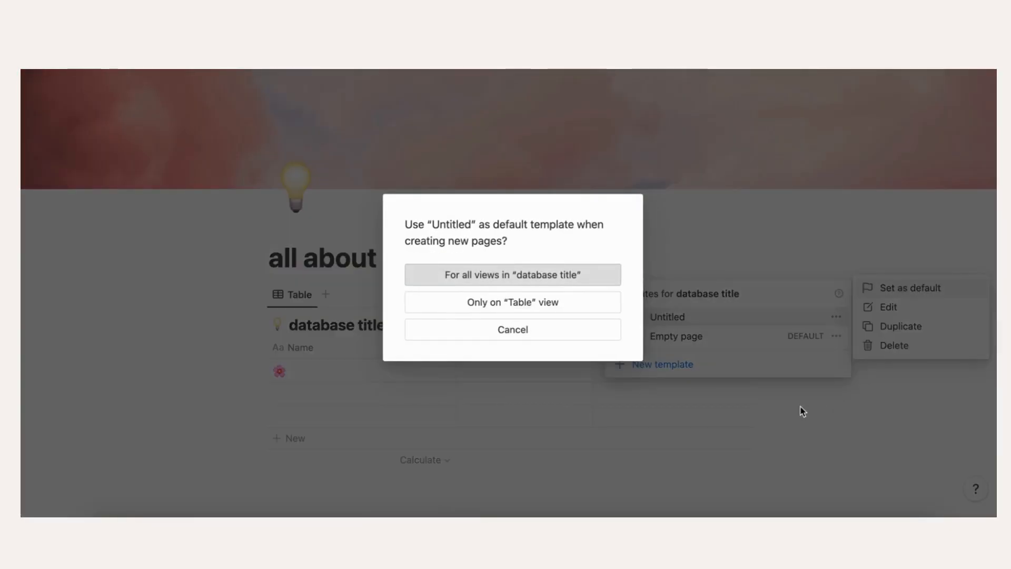
click(511, 274)
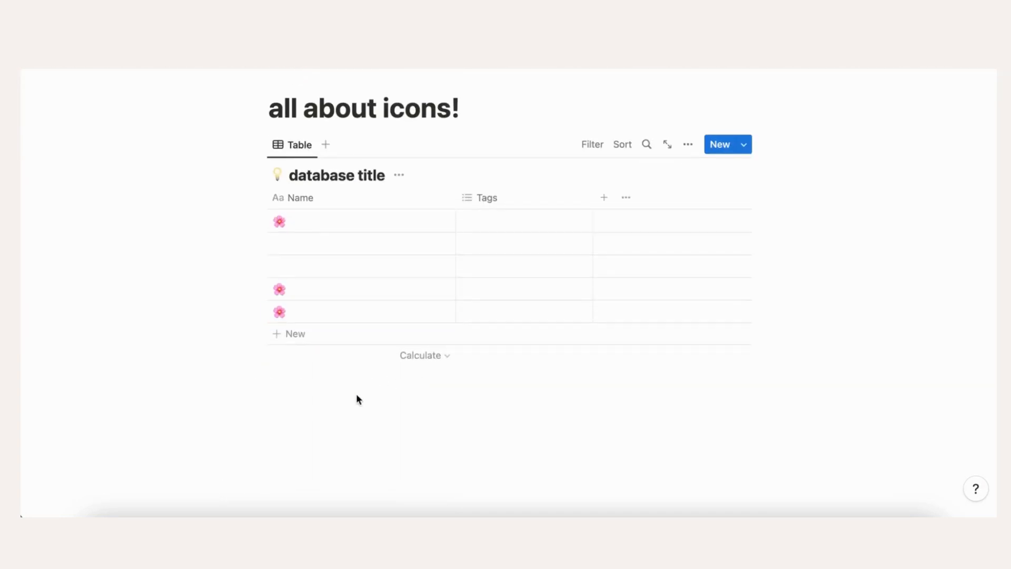
Insert an empty callout block with a leaf icon below the database.
text(/callout)
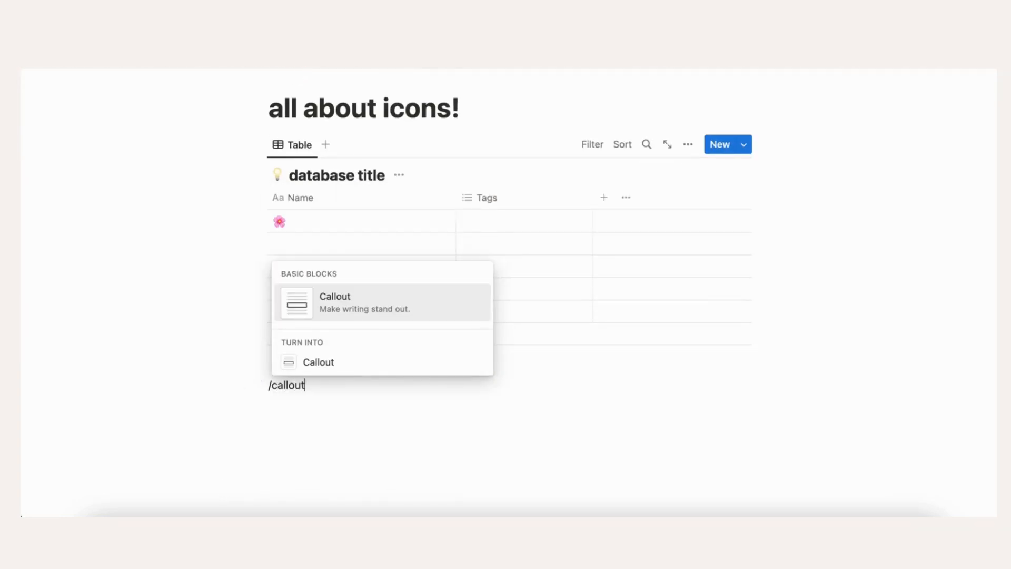
click(335, 303)
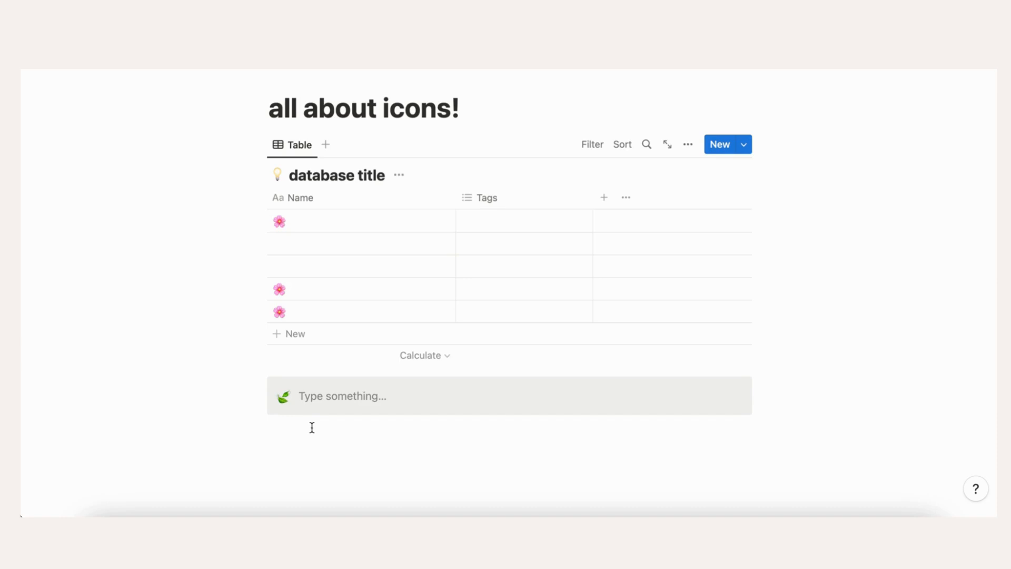
mouse_move(370, 395)
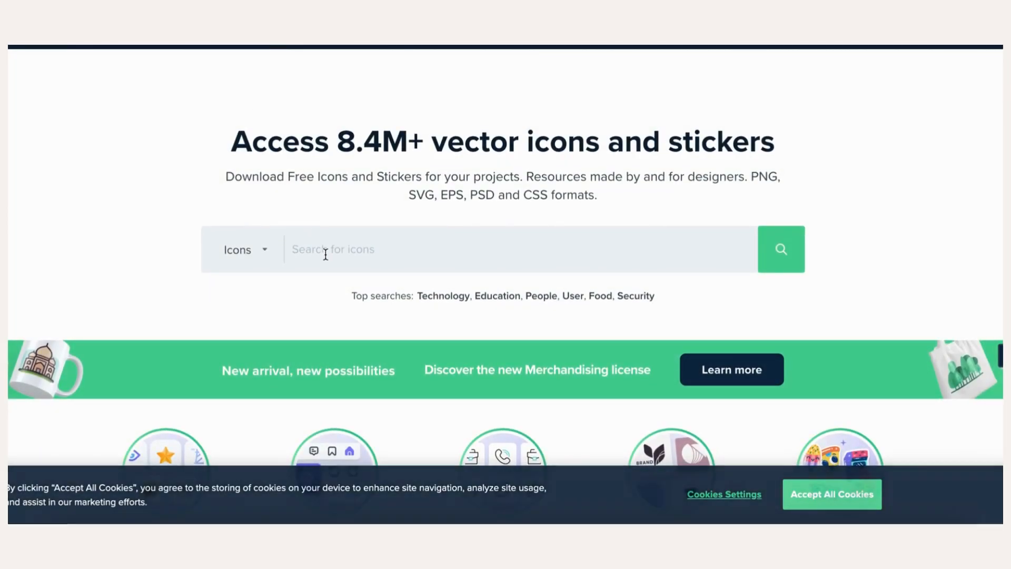
Search Flaticon for 'light bulb' and copy the yellow Light Bulb icon's image address.
scroll(down, 3)
text(light bulb)
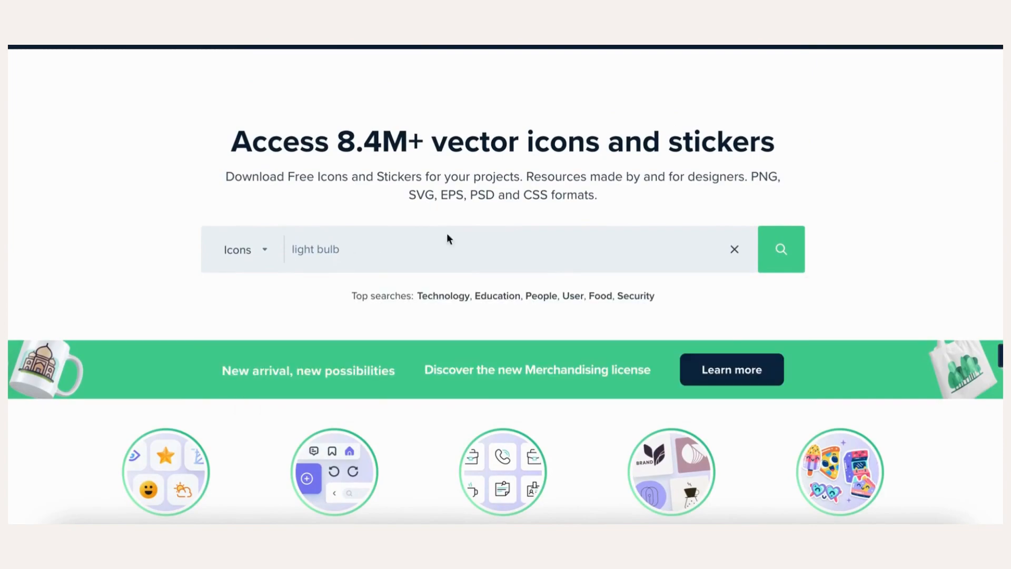
click(780, 248)
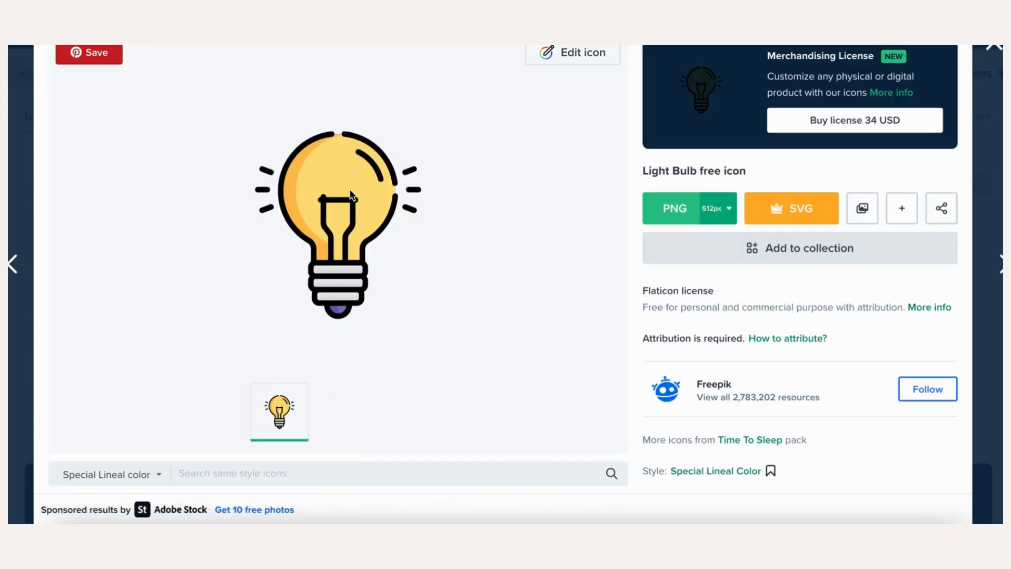
right_click(352, 196)
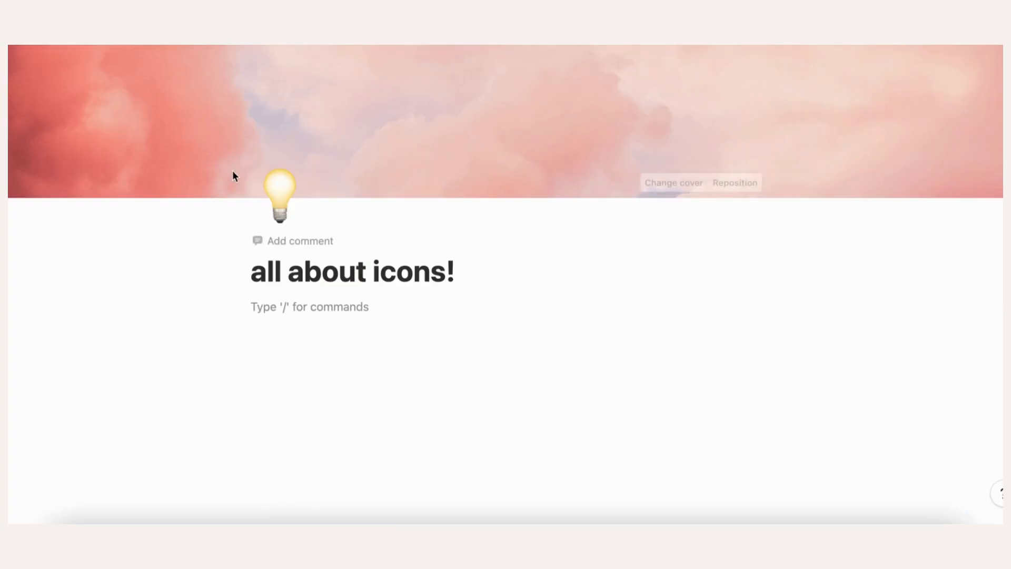
click(279, 197)
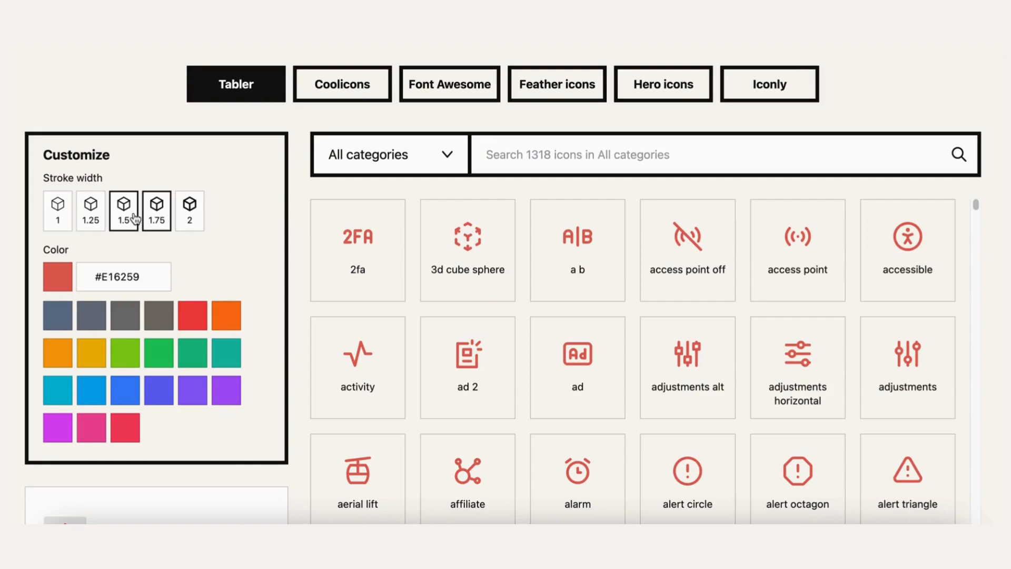
On the Notion Icons site, set stroke width 1 and toggle light/dark icon previews.
click(56, 211)
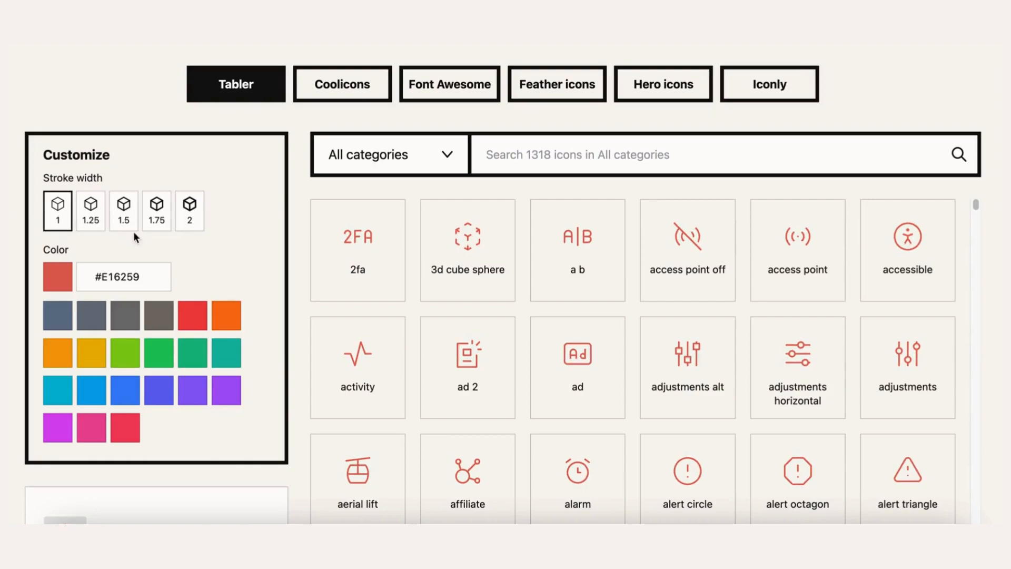
click(189, 210)
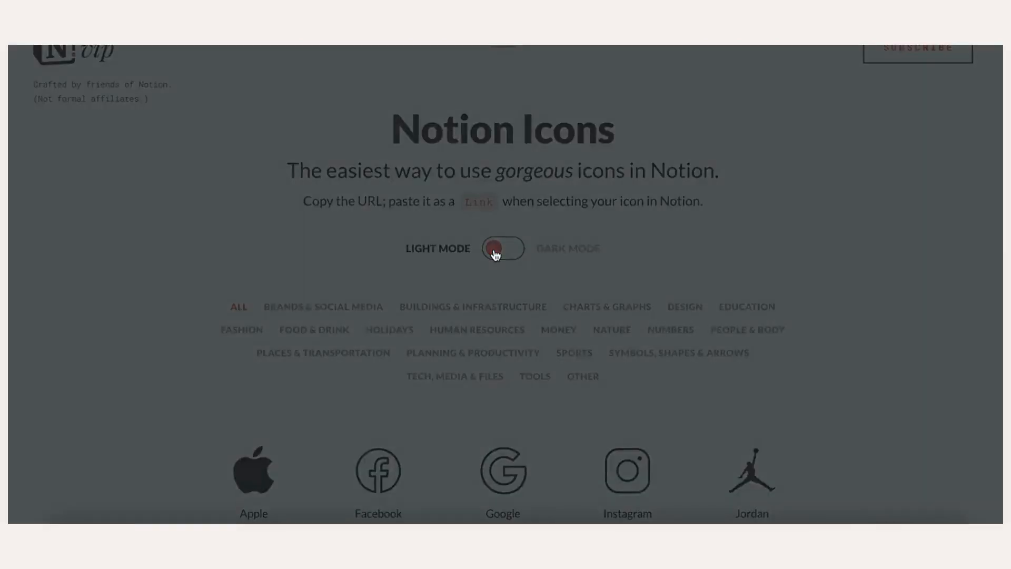
click(503, 248)
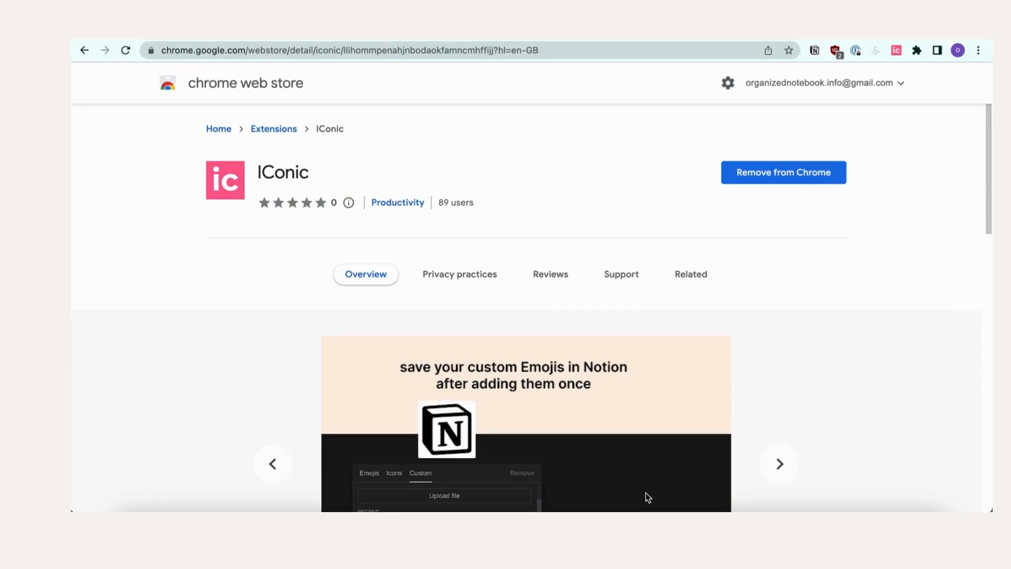
mouse_move(651, 340)
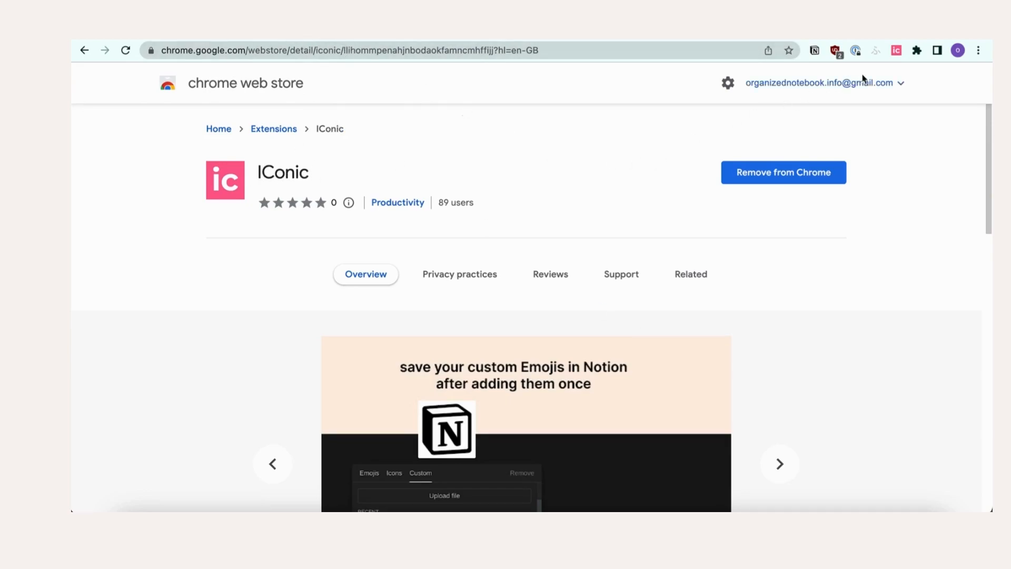
Launch the installed IConic extension from Chrome's extensions list.
click(916, 51)
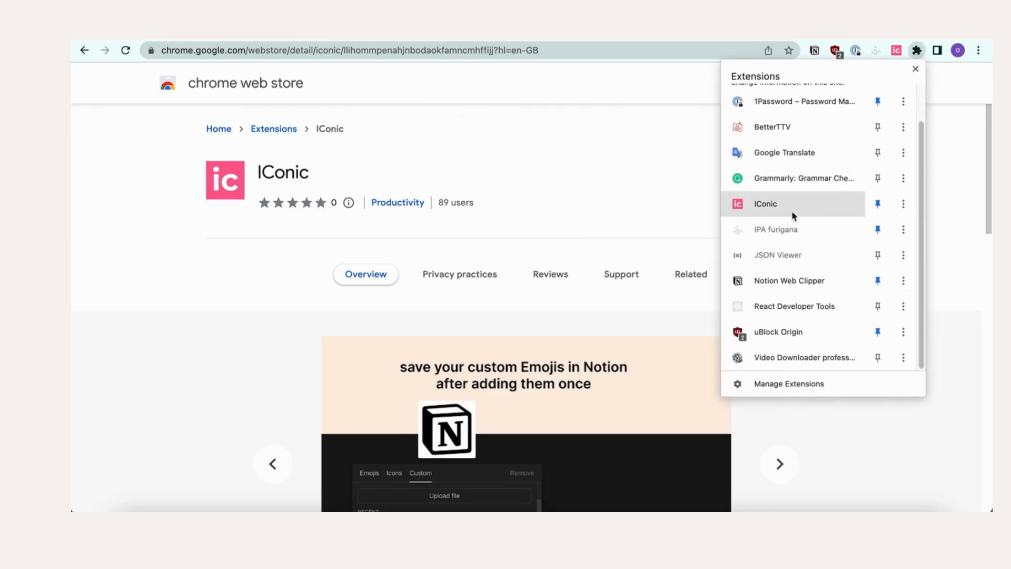
click(915, 68)
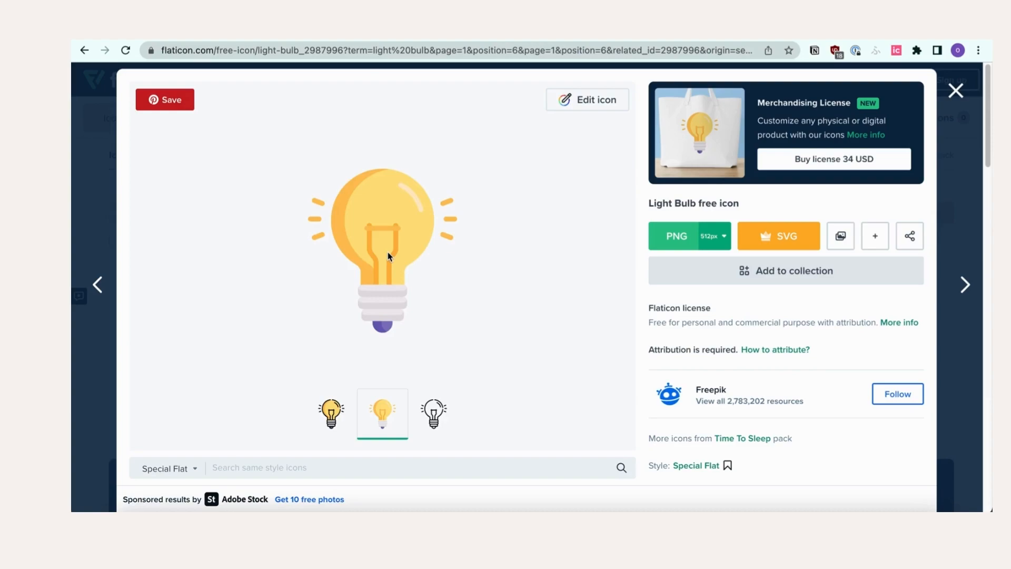
Set the copied Flaticon light bulb link as the page icon and view recent custom icons.
right_click(387, 256)
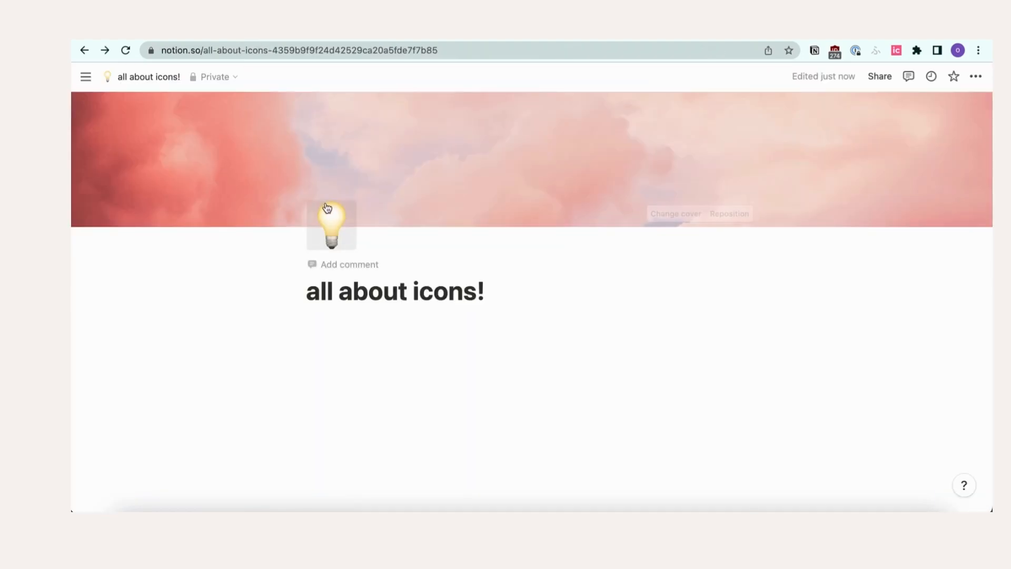
click(330, 225)
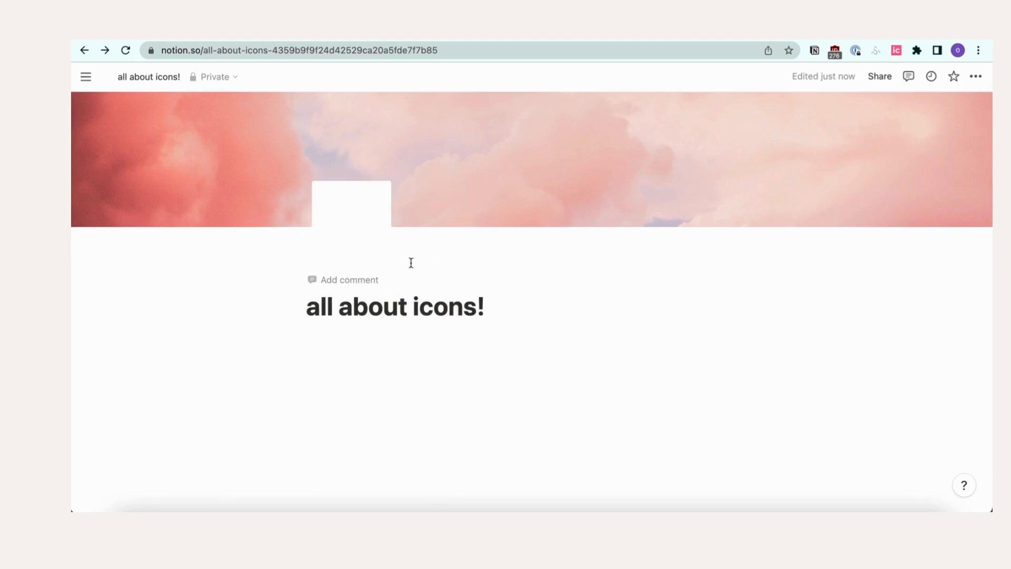
click(351, 205)
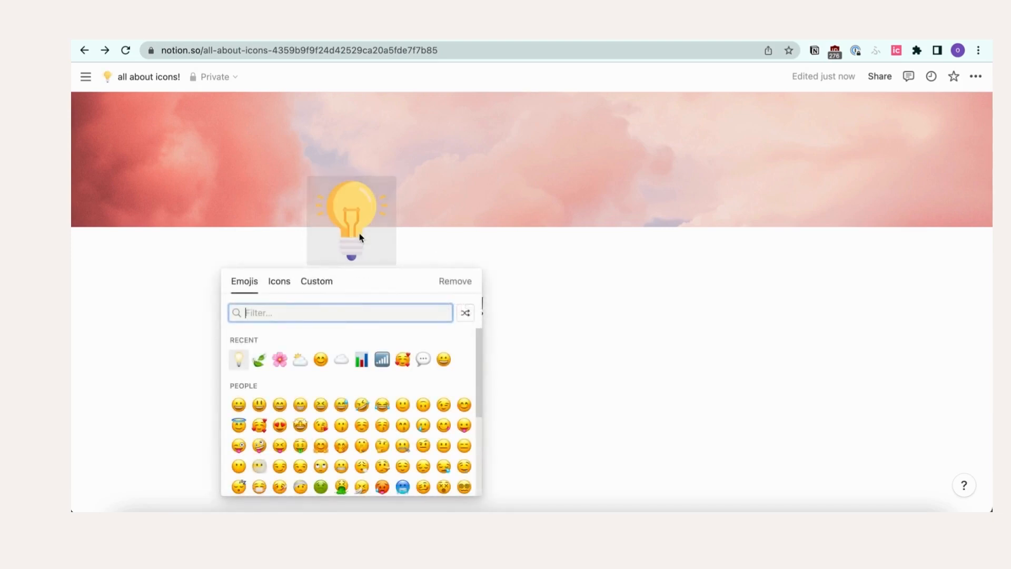
click(316, 281)
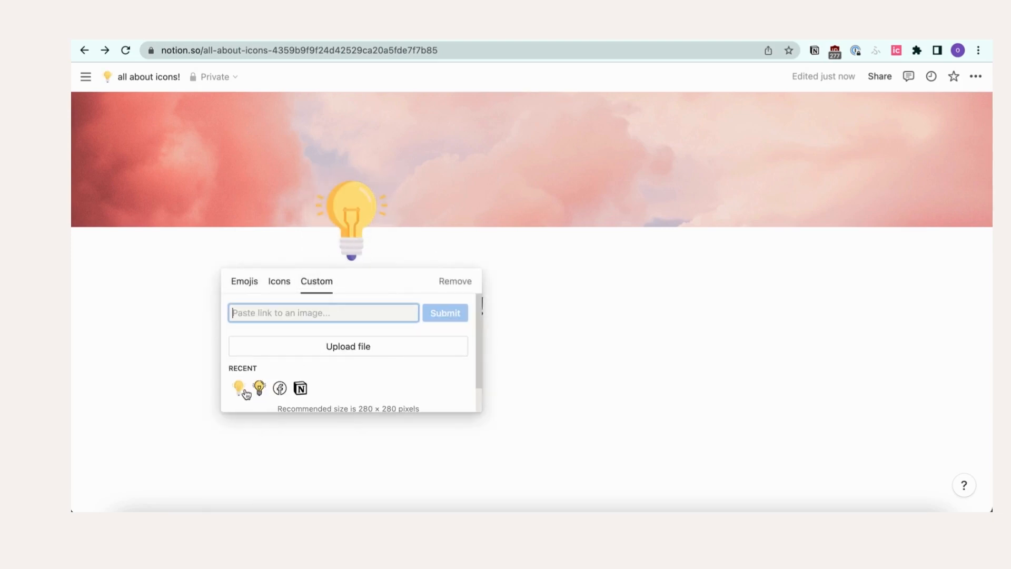
mouse_move(310, 392)
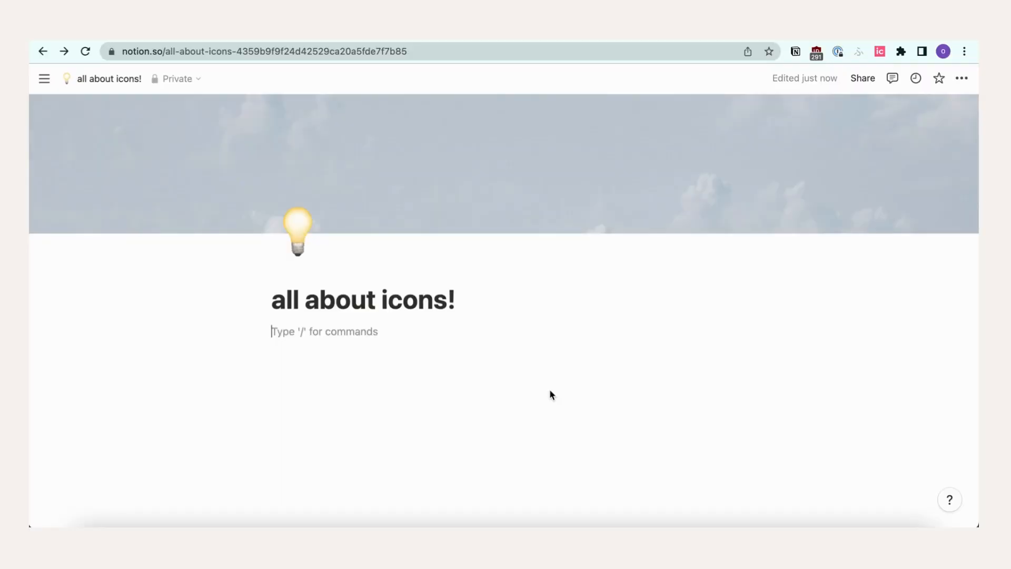
Give the 'all about icons!' page a light bulb emoji icon from the picker.
click(297, 233)
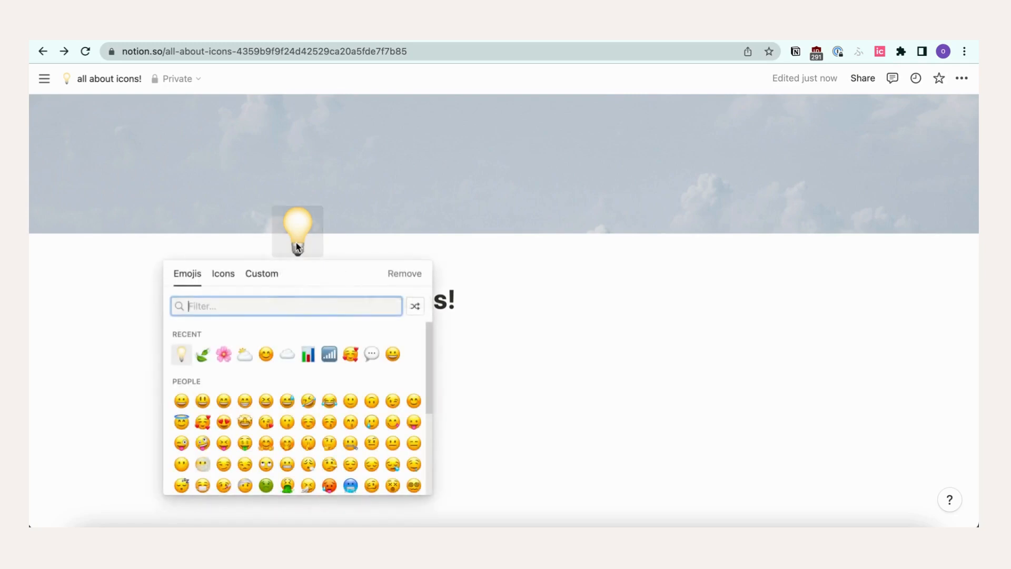
click(261, 274)
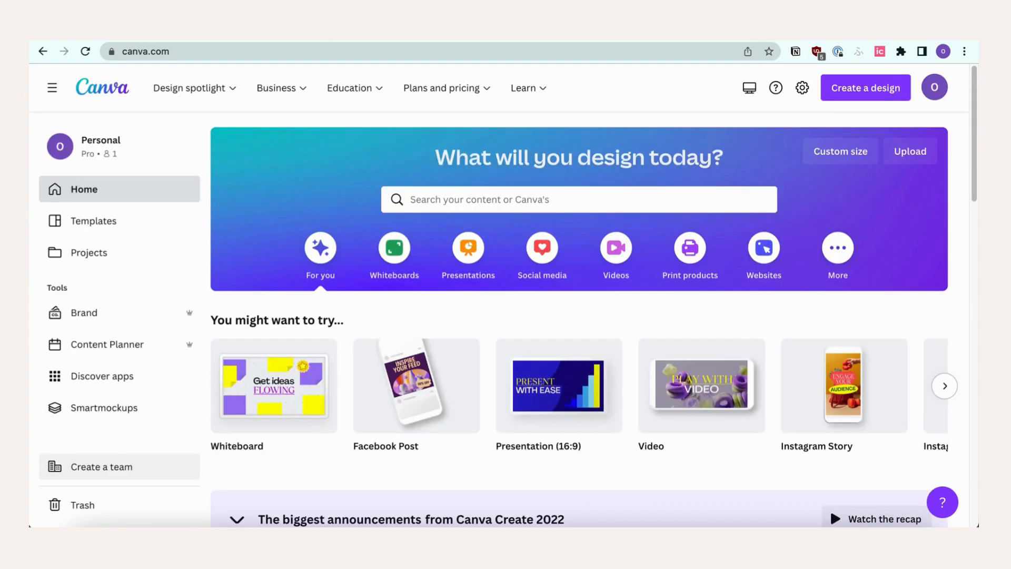
mouse_move(120, 95)
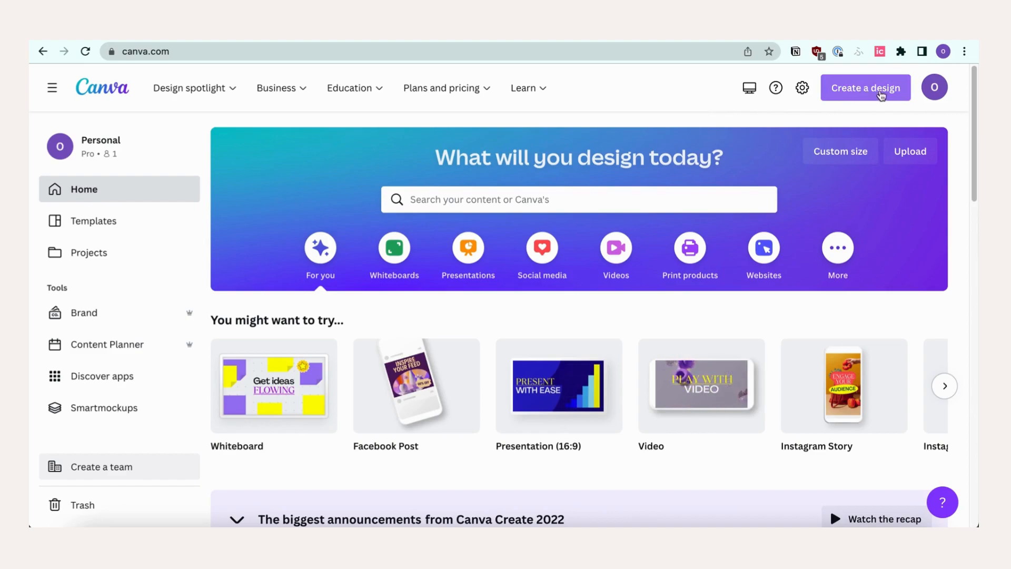
Start a new Canva design with a custom 280 × 280 px size.
click(864, 87)
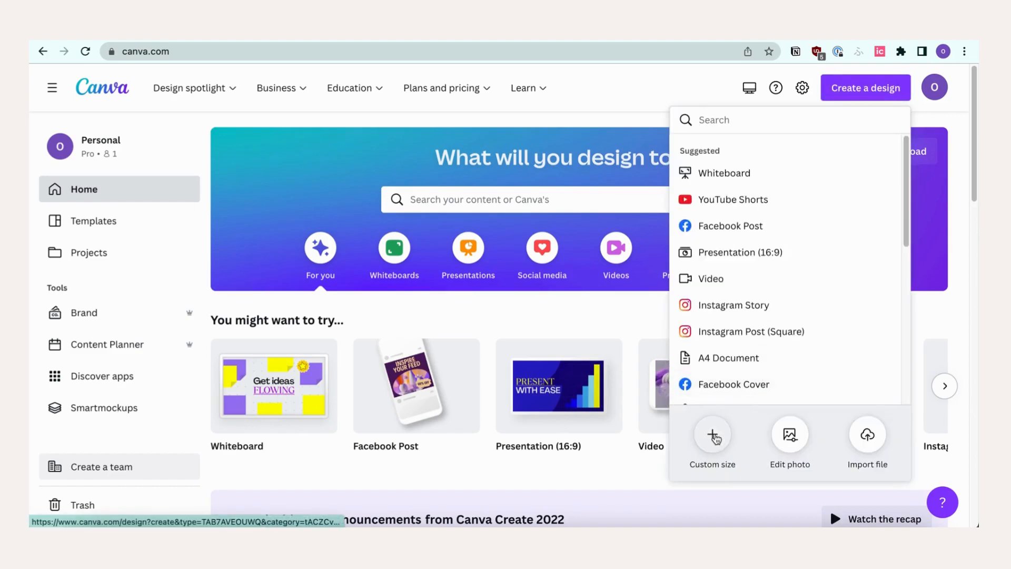
click(711, 438)
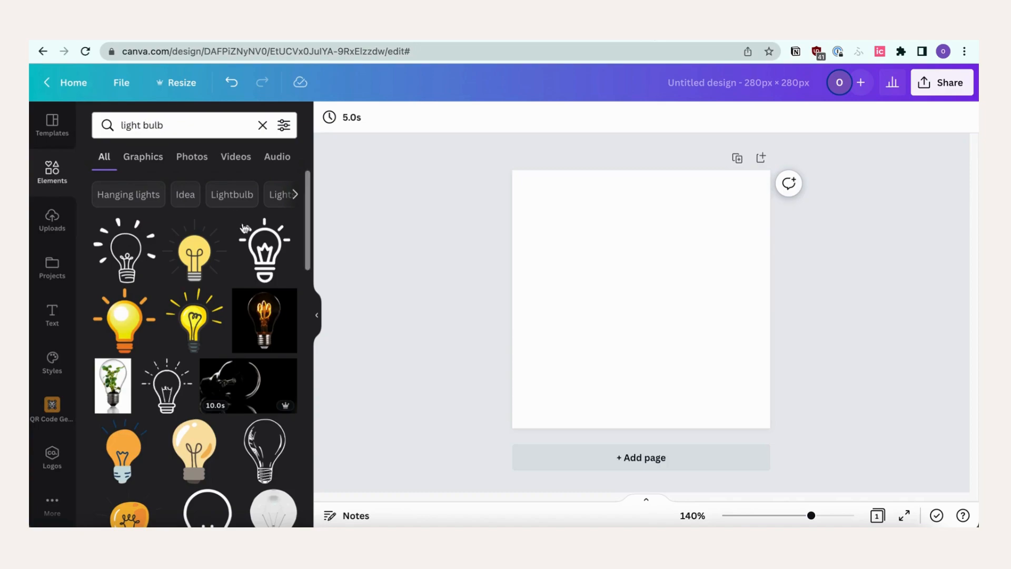
Add the outline light bulb element to the design and recolour it tan.
click(264, 252)
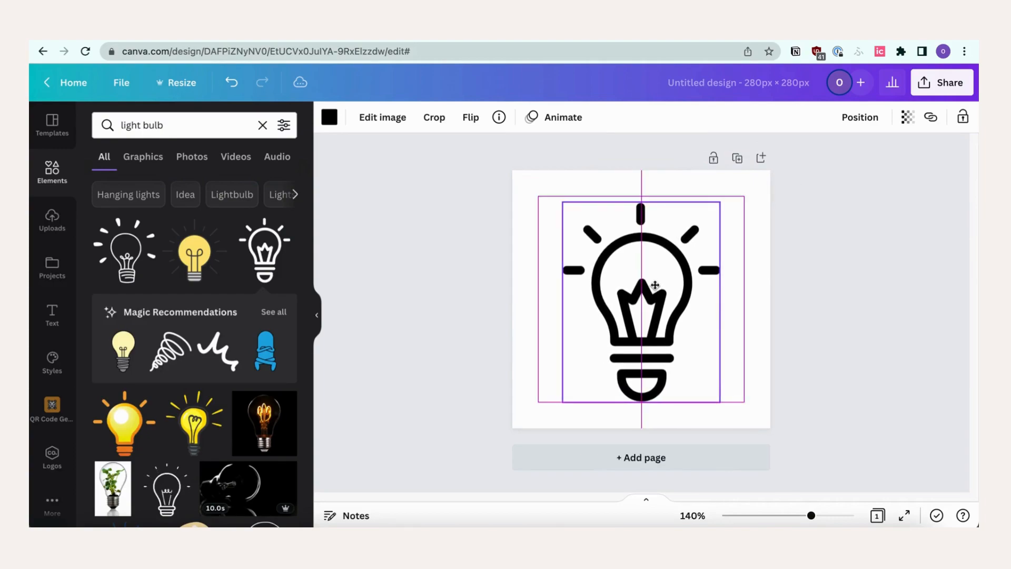
click(328, 117)
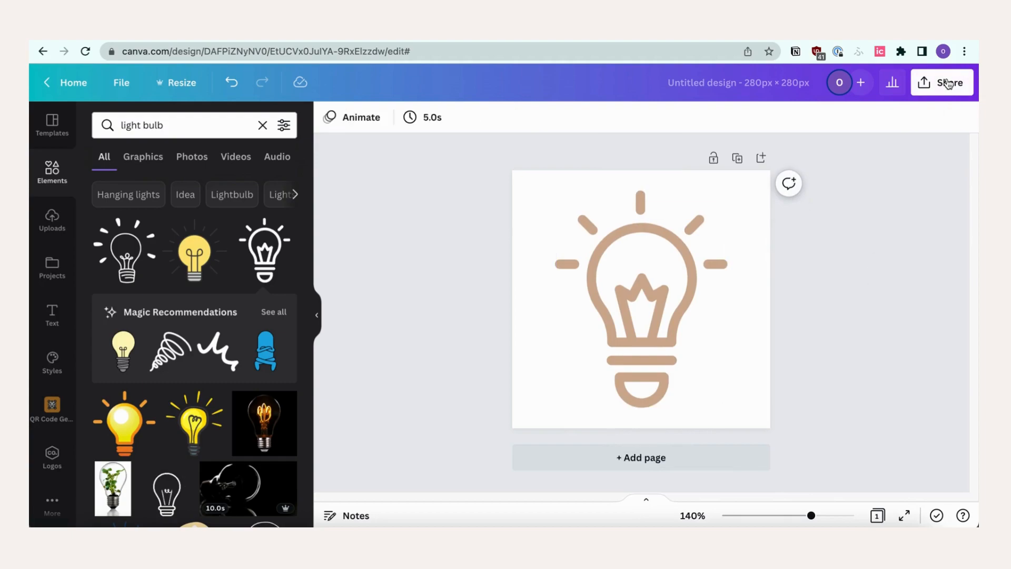
Download the light bulb design as a PNG with a transparent background.
click(947, 82)
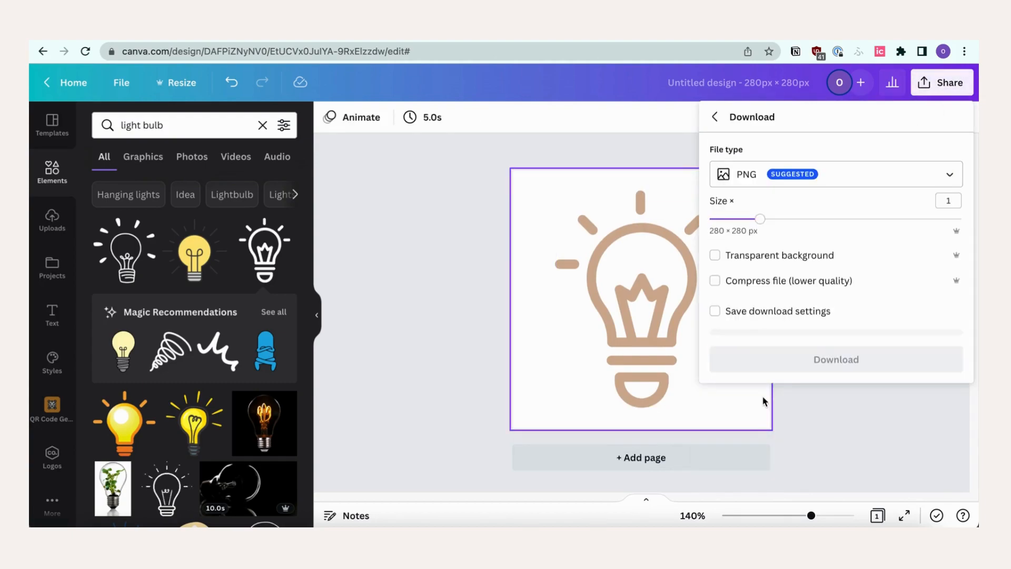
click(713, 255)
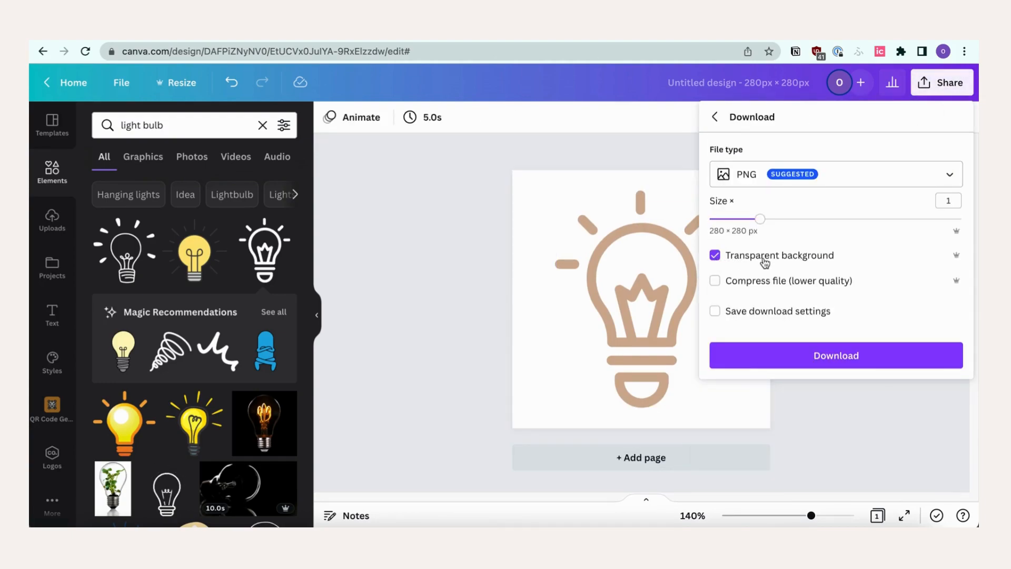
click(835, 355)
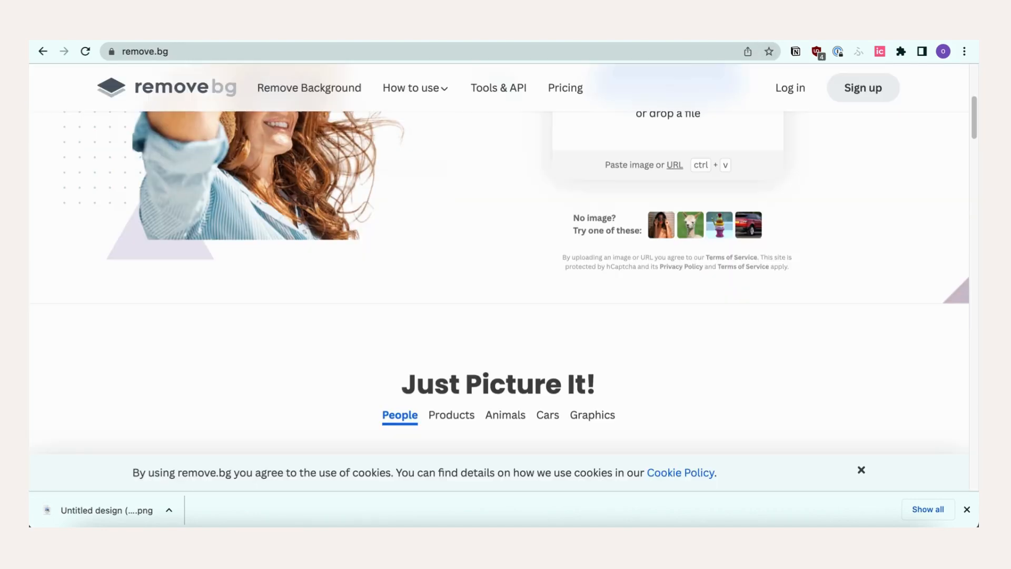
Scroll up and down through the remove.bg homepage.
scroll(up, 3)
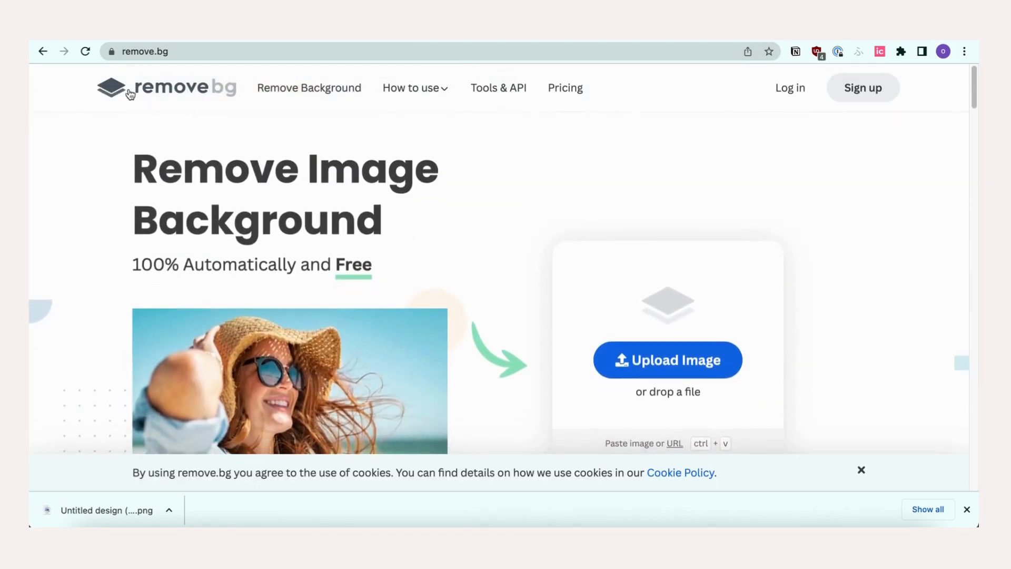
scroll(down, 3)
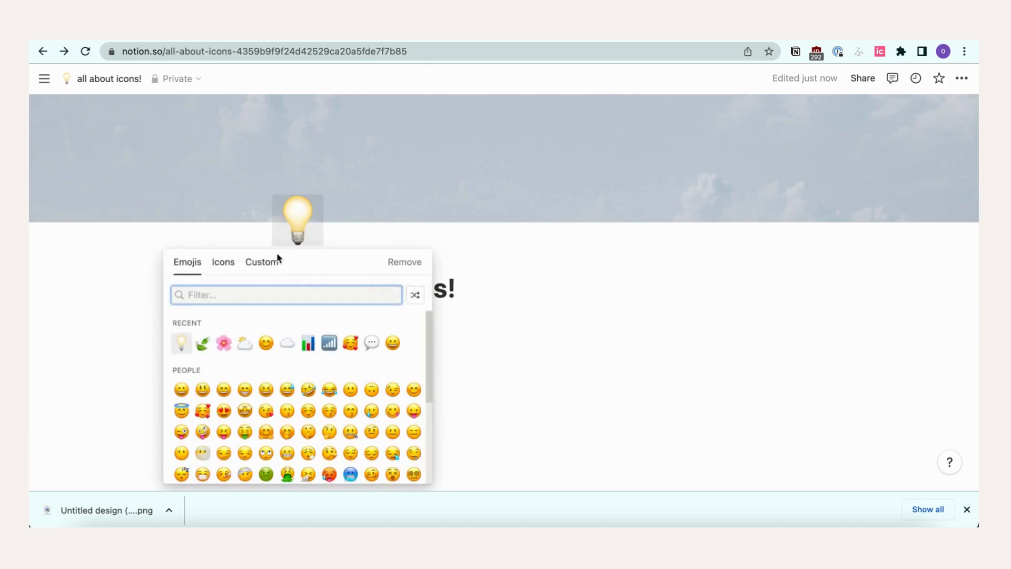
Begin uploading a custom image file as the 'all about icons!' page icon.
click(261, 262)
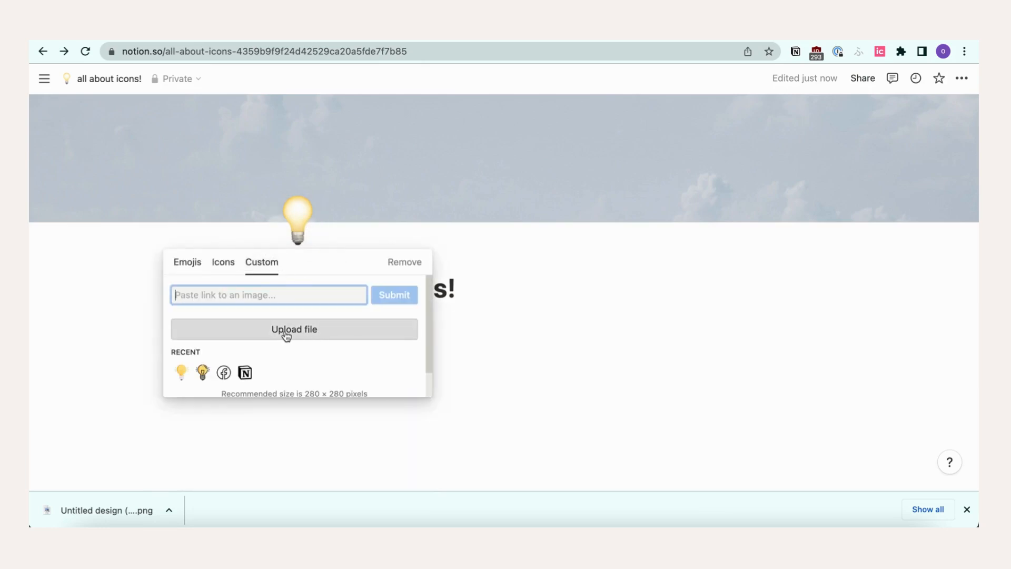
click(294, 329)
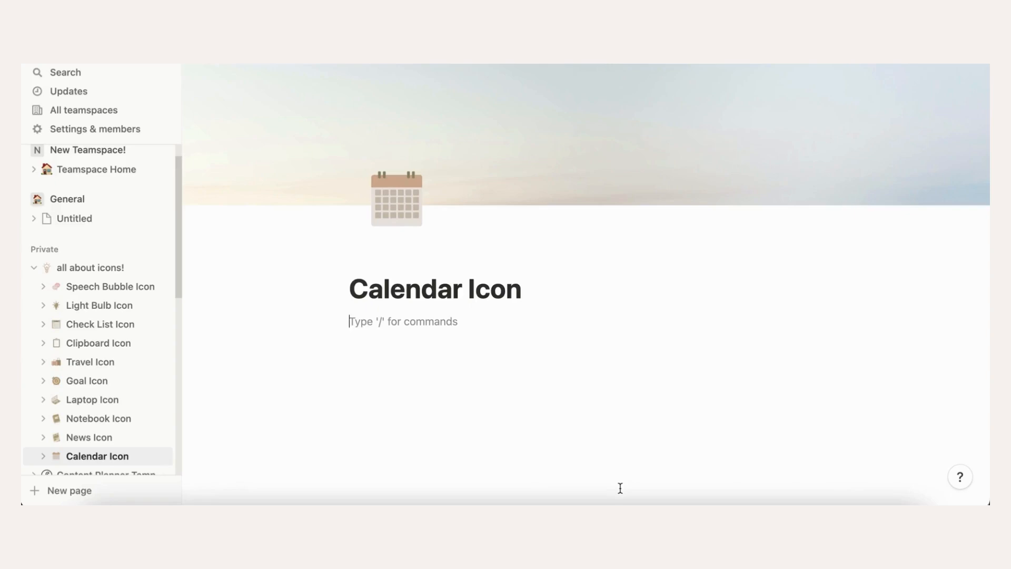
mouse_move(404, 217)
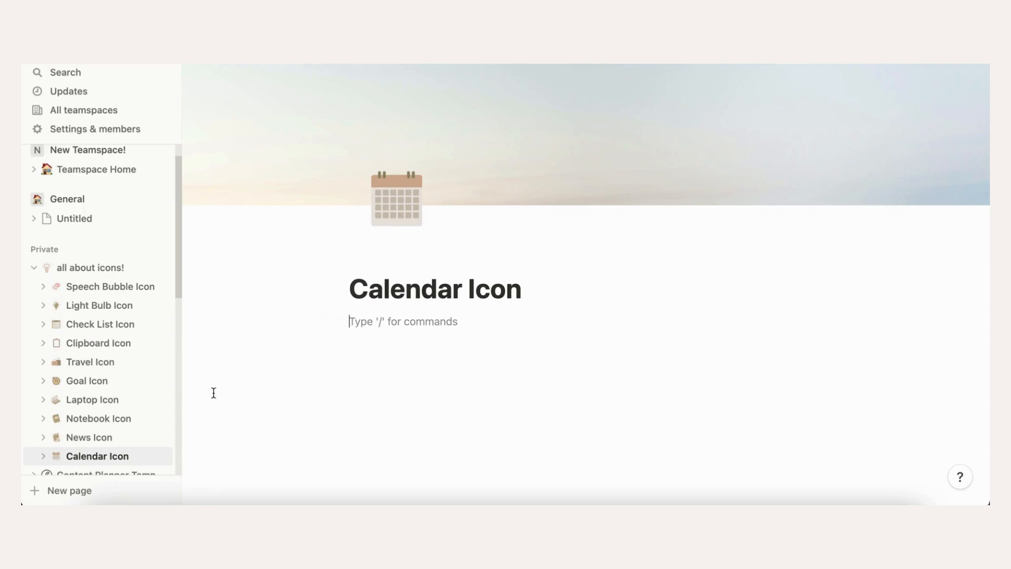
Browse the News, Laptop, Clipboard and Speech Bubble Icon subpages to view their custom icons.
click(397, 199)
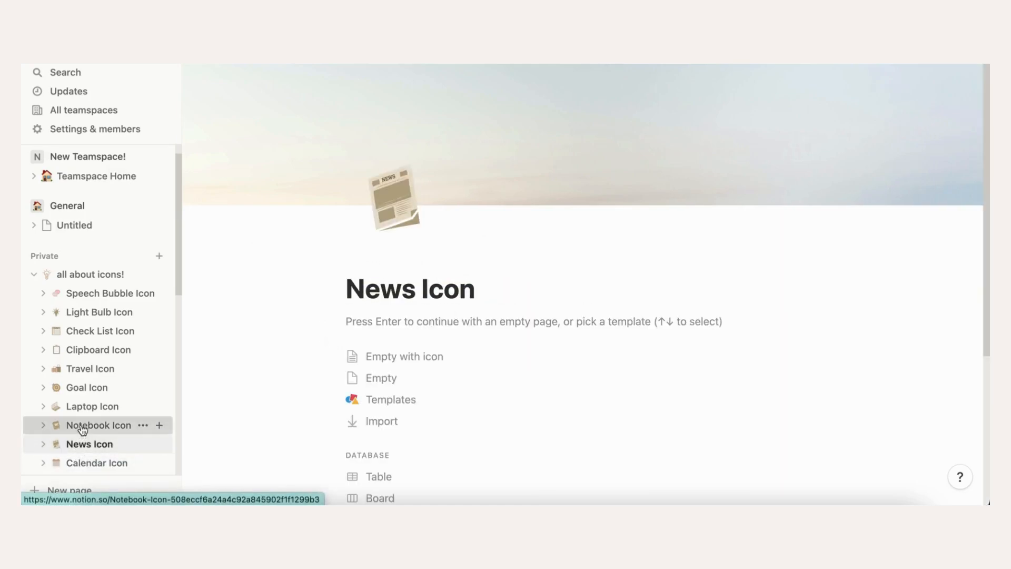
click(93, 405)
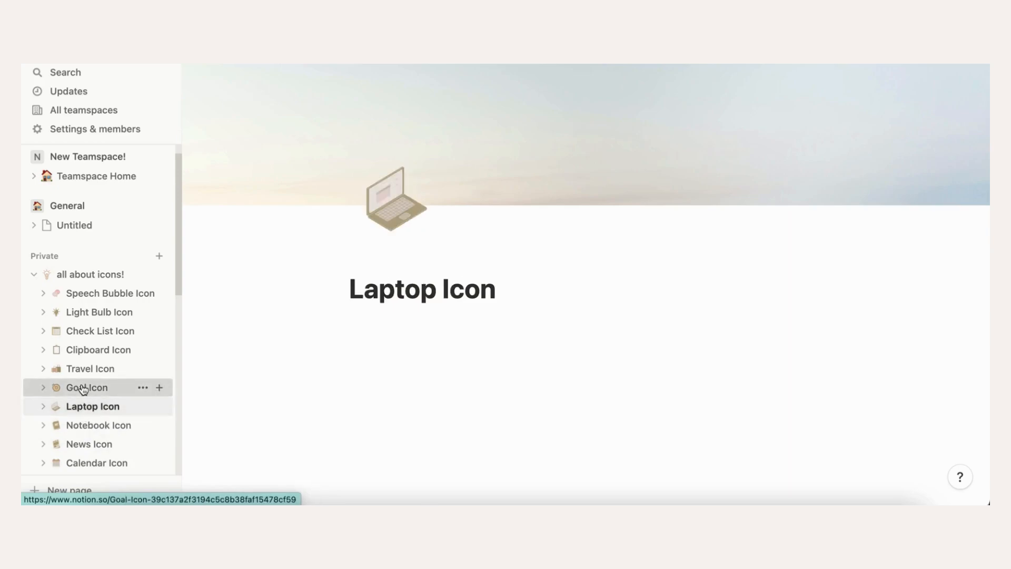
click(99, 349)
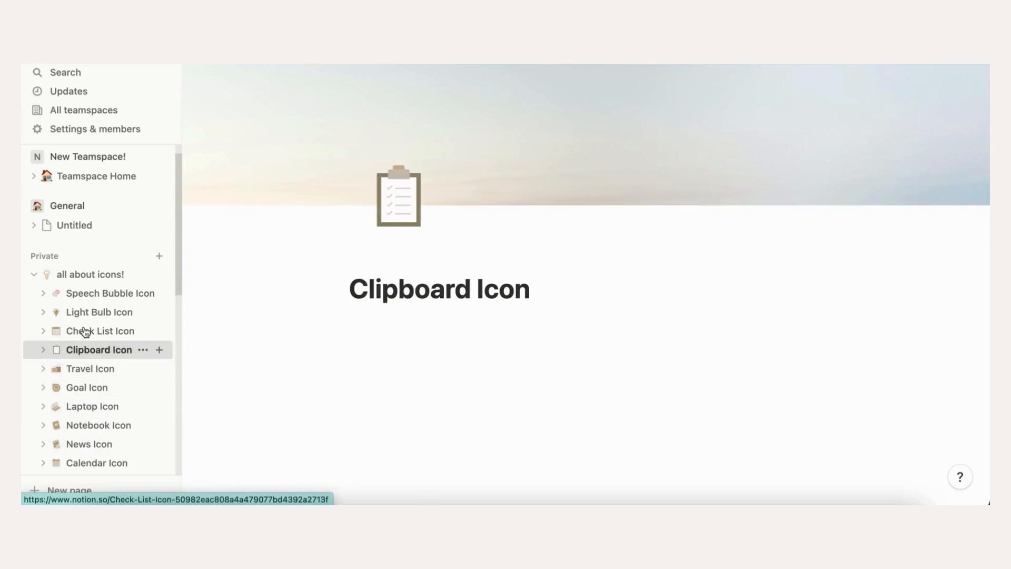
click(107, 293)
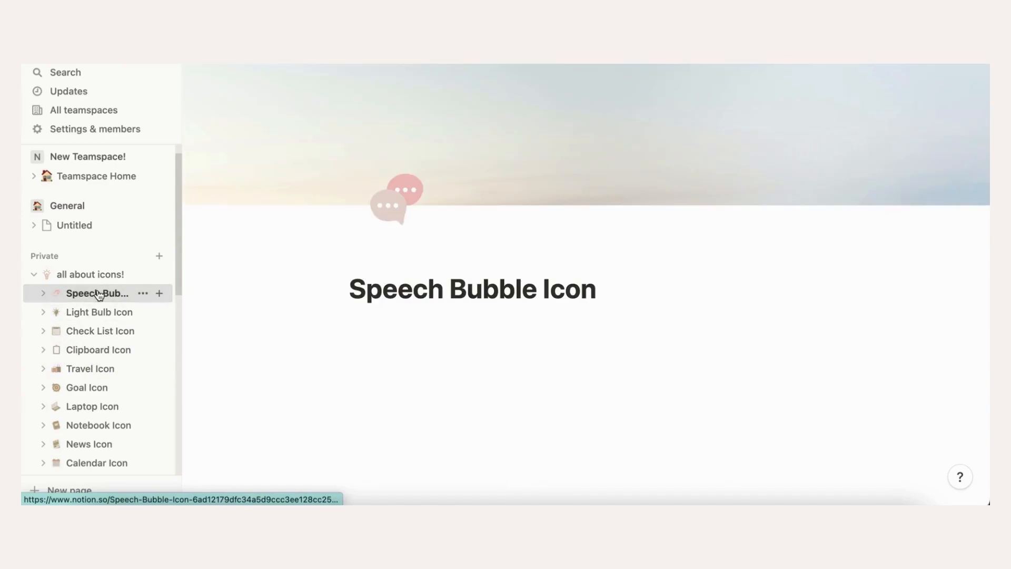